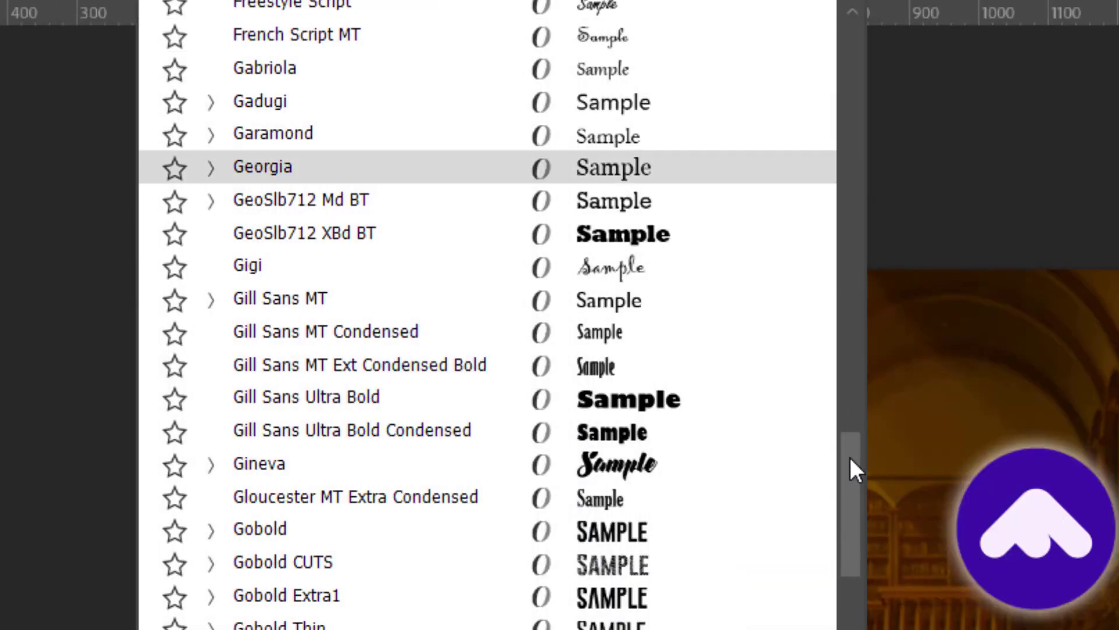
Step: Scroll fontba.se down past the app preview to the features grid and FontBase Awesome heading
{"action": "scroll", "scroll_direction": "down", "scroll_amount": 3}
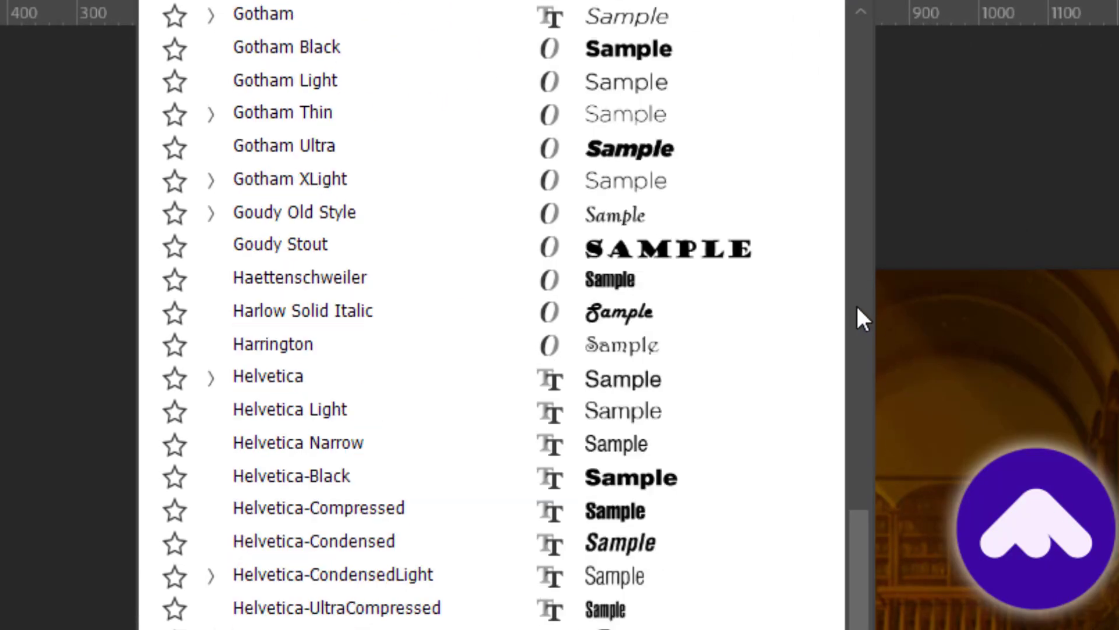
{"action": "scroll", "scroll_direction": "down", "scroll_amount": 3}
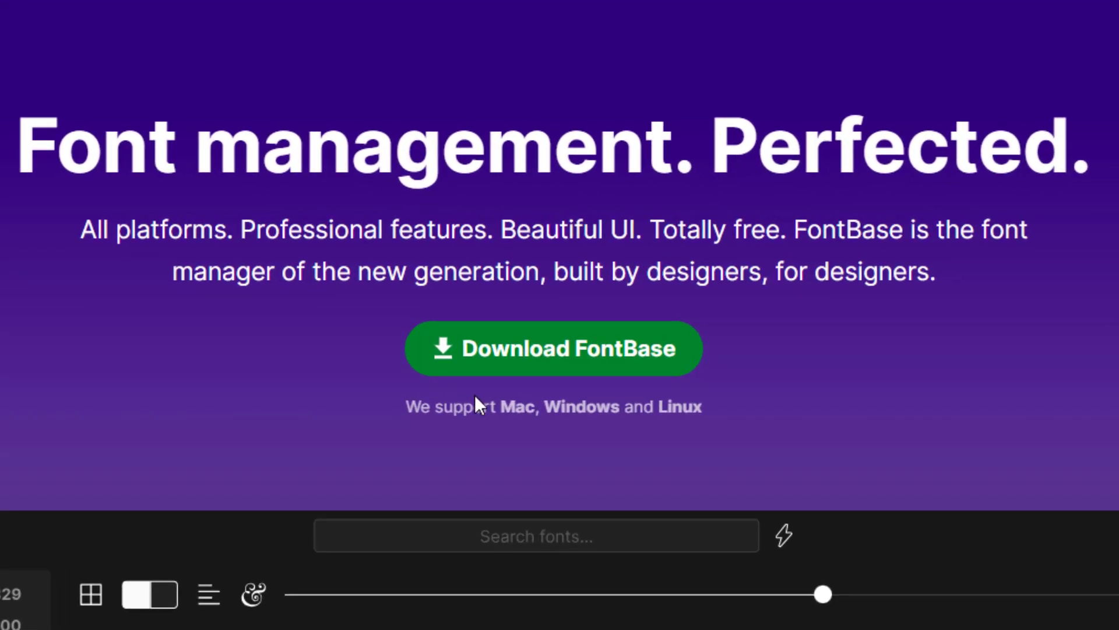
{"action": "mouse_move", "coordinate": [653, 430]}
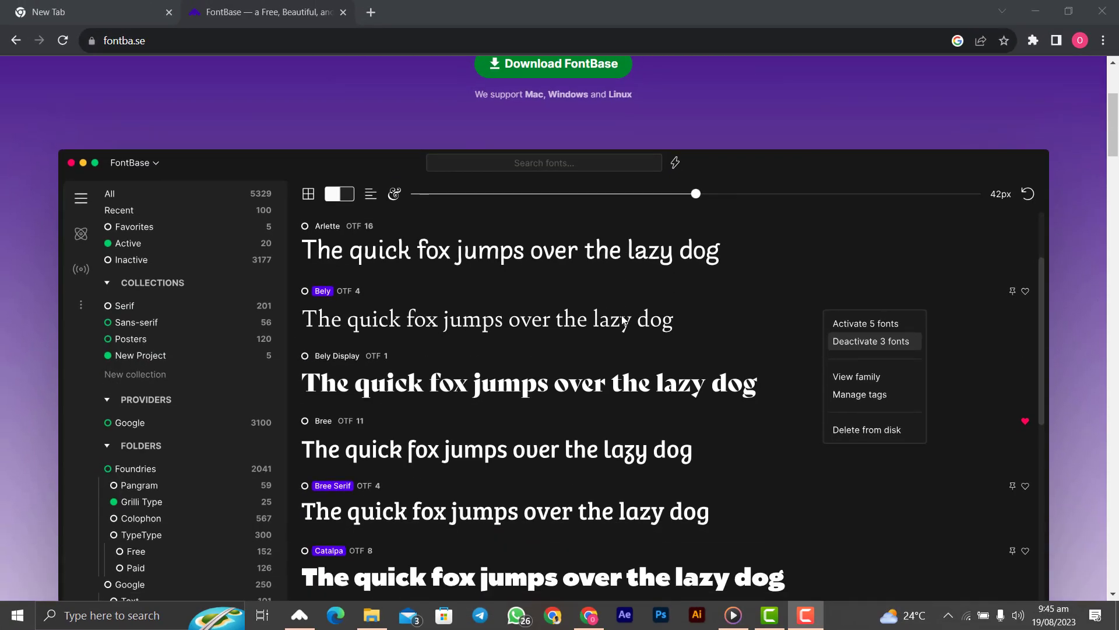
{"action": "scroll", "scroll_direction": "down", "scroll_amount": 3}
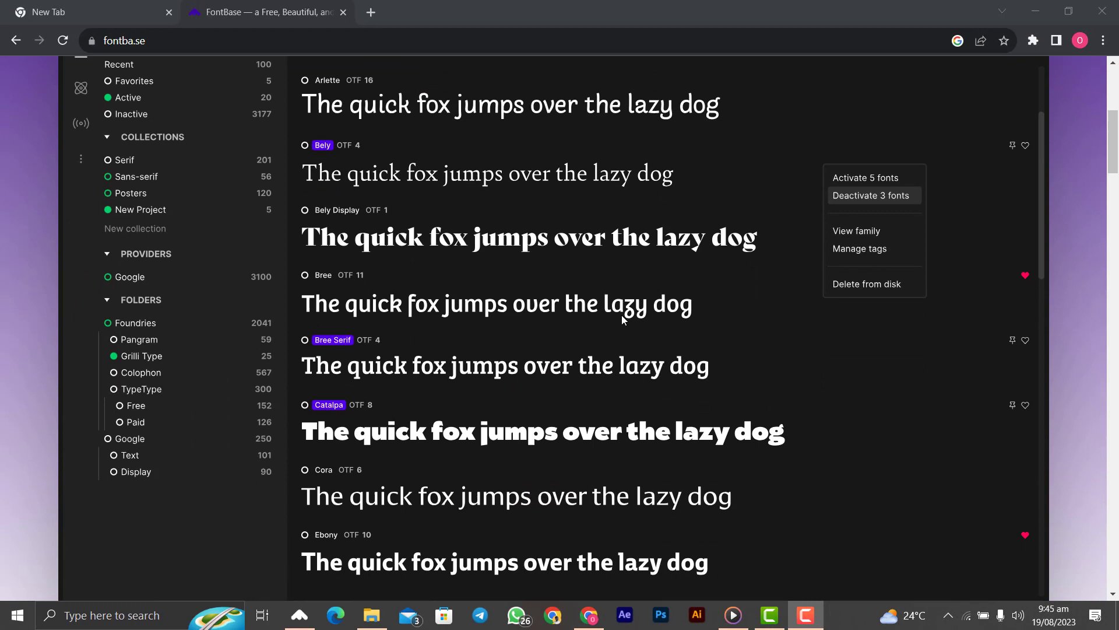
{"action": "scroll", "scroll_direction": "down", "scroll_amount": 3}
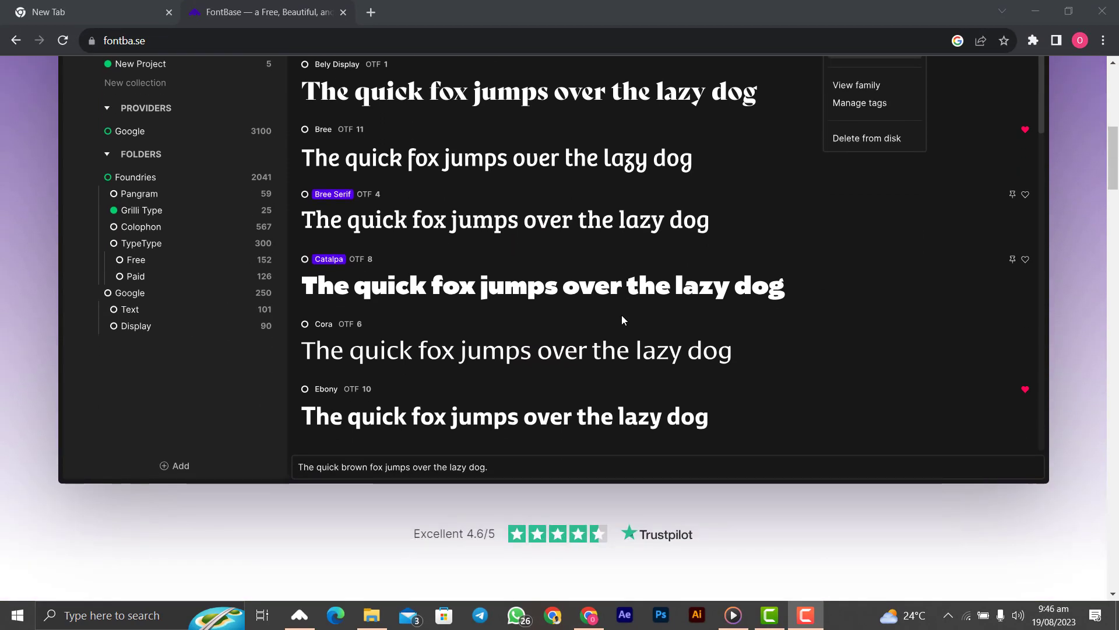
{"action": "scroll", "scroll_direction": "down", "scroll_amount": 3}
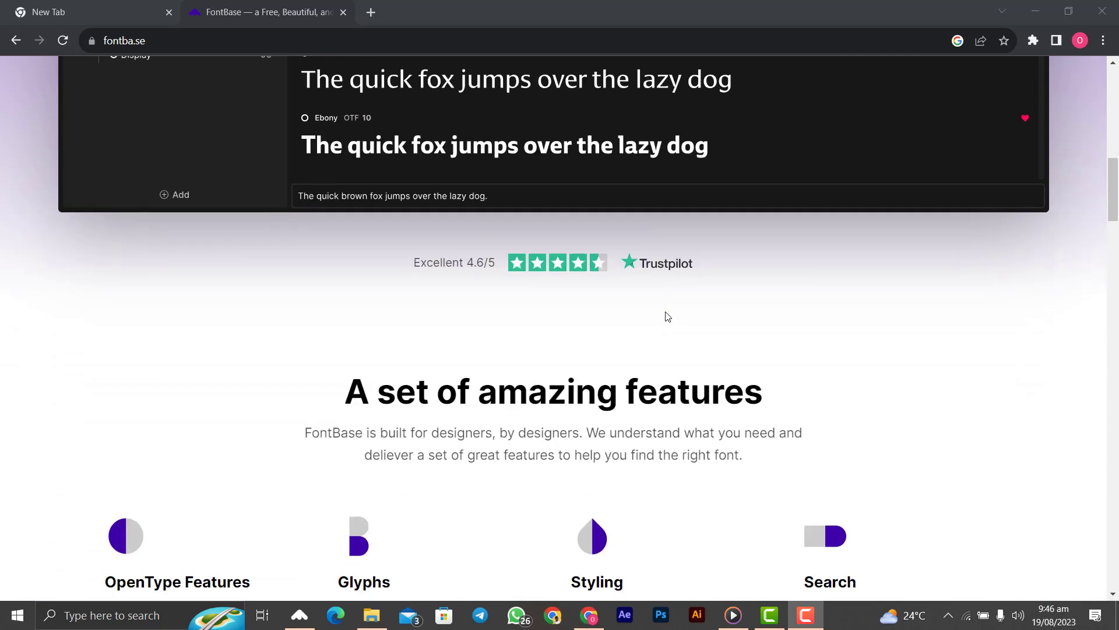
{"action": "scroll", "scroll_direction": "down", "scroll_amount": 3}
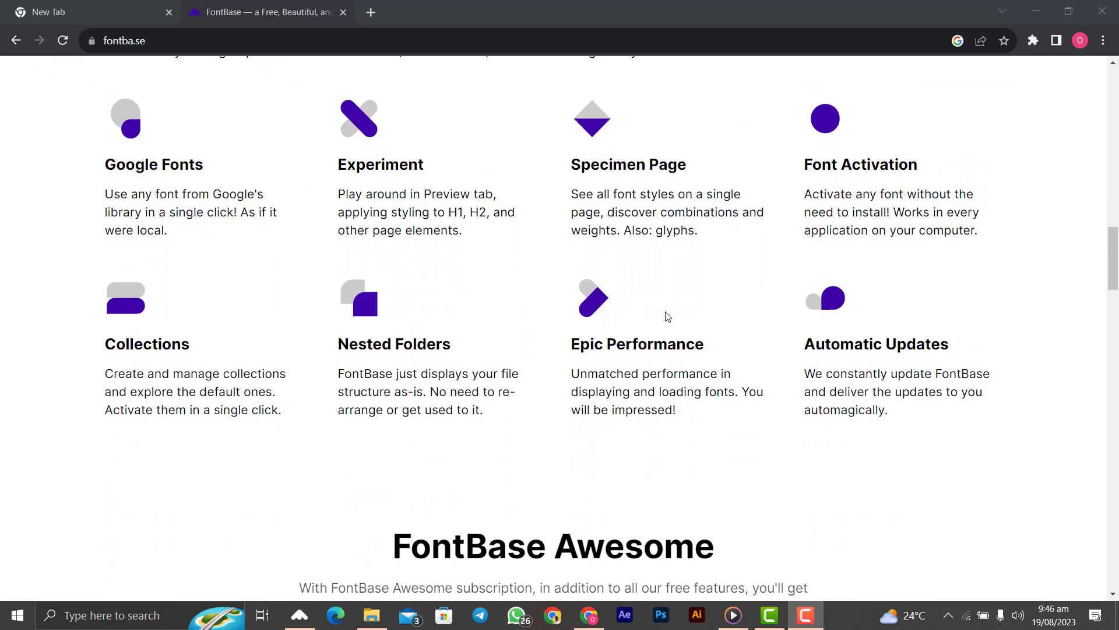
{"action": "scroll", "scroll_direction": "down", "scroll_amount": 3}
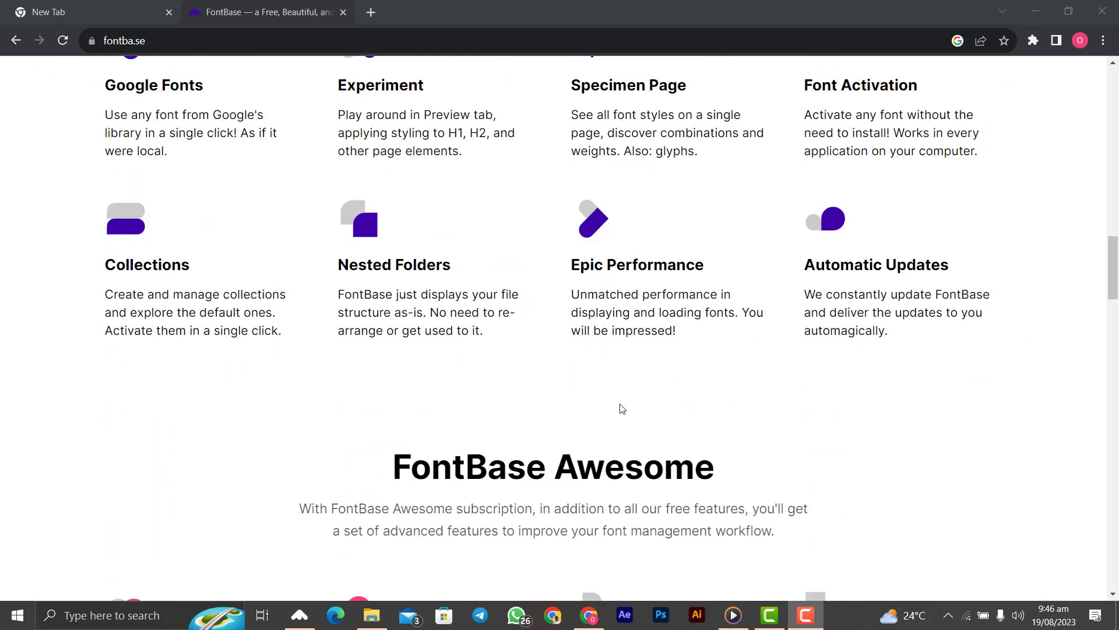
{"action": "mouse_move", "coordinate": [625, 405]}
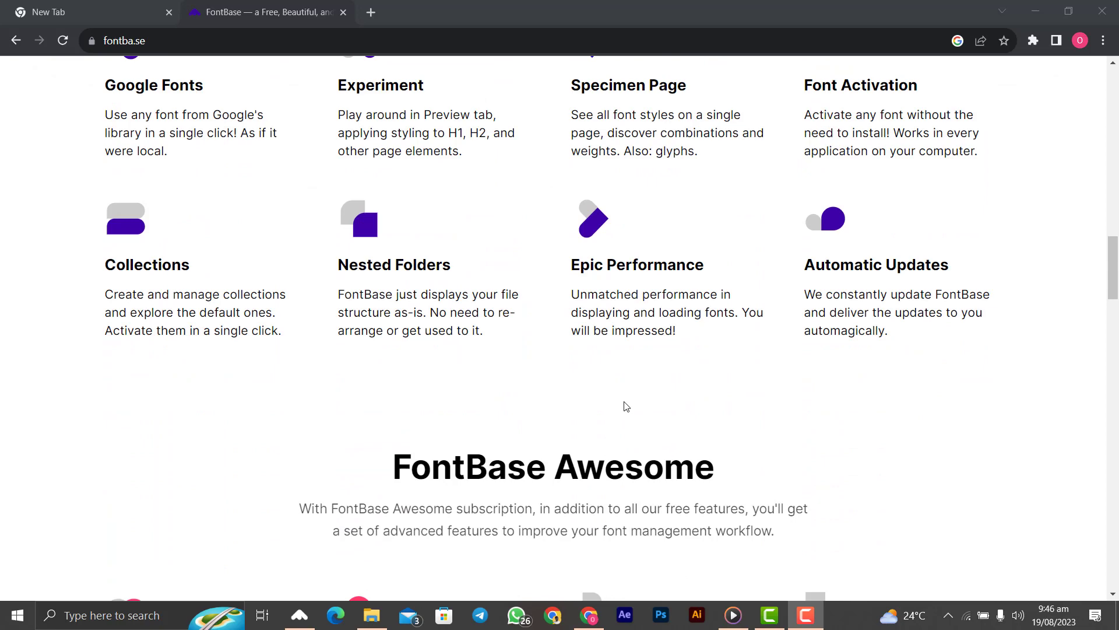
{"action": "mouse_move", "coordinate": [632, 406]}
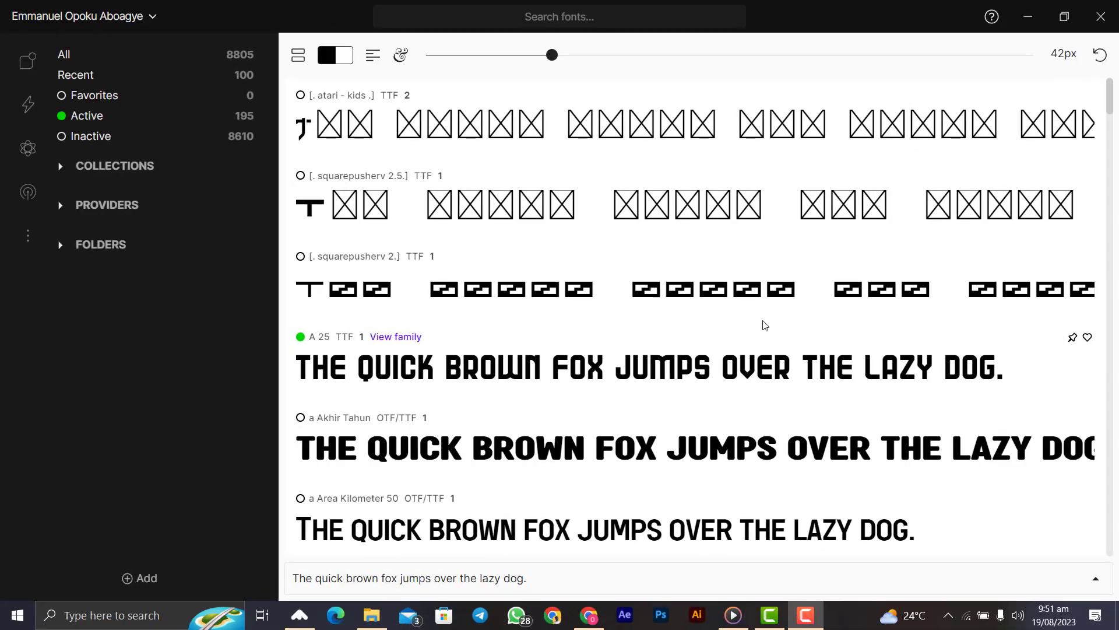
{"action": "mouse_move", "coordinate": [774, 364]}
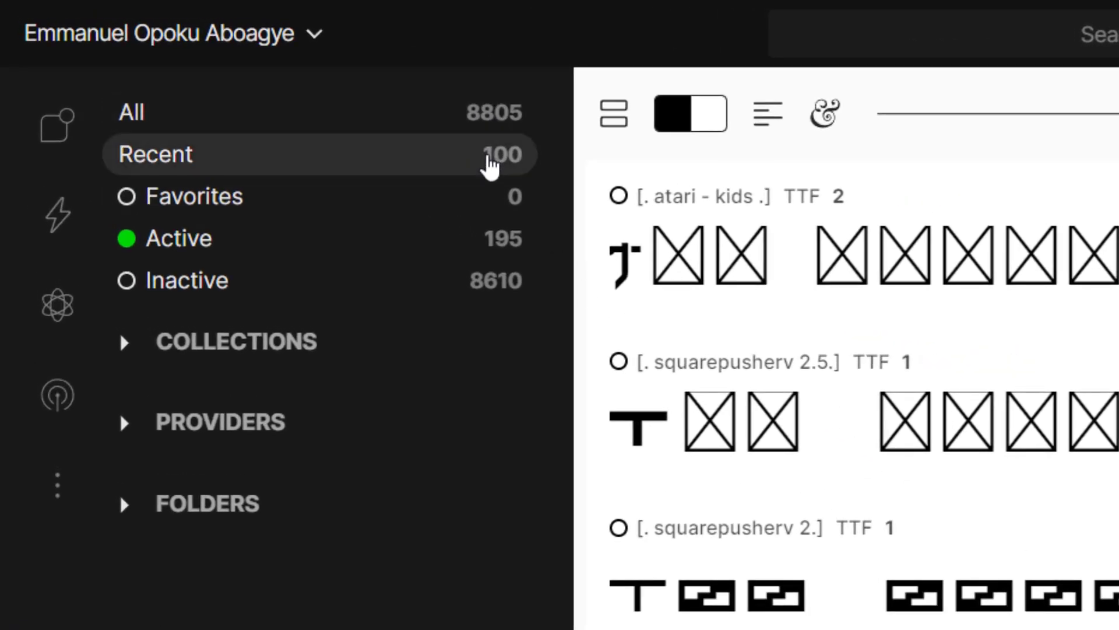
{"action": "left_click", "coordinate": [132, 112]}
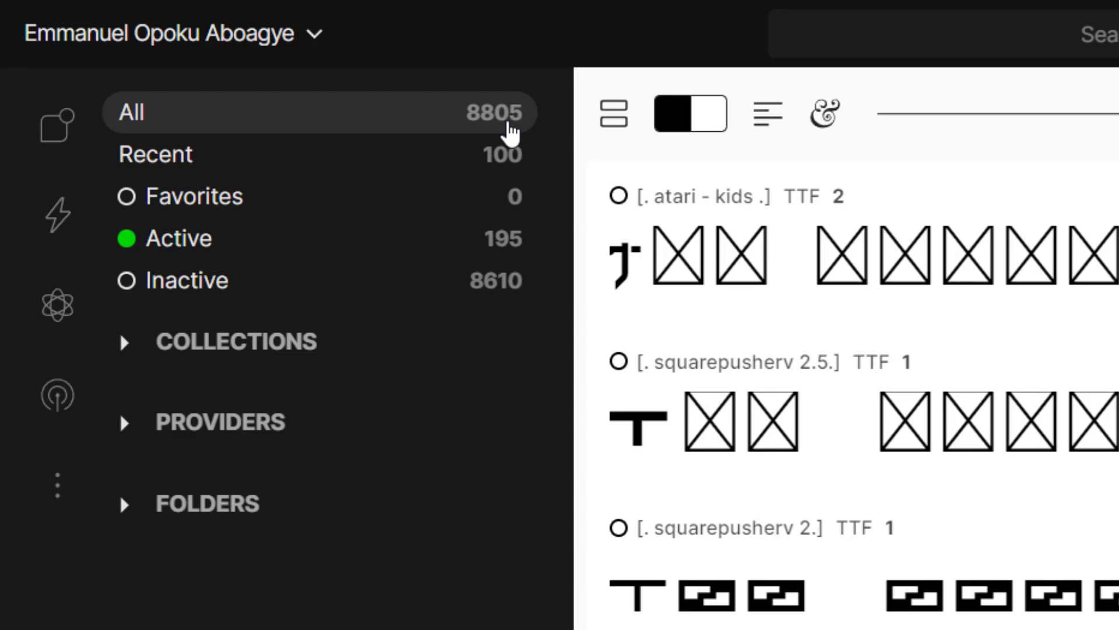
{"action": "mouse_move", "coordinate": [435, 173]}
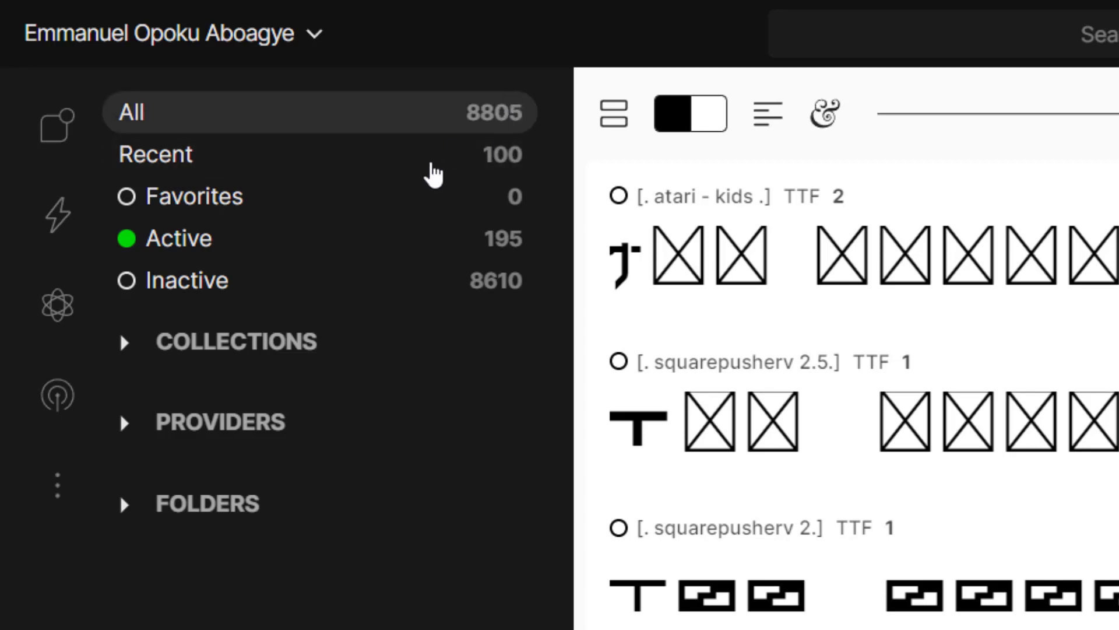
{"action": "left_click", "coordinate": [125, 423]}
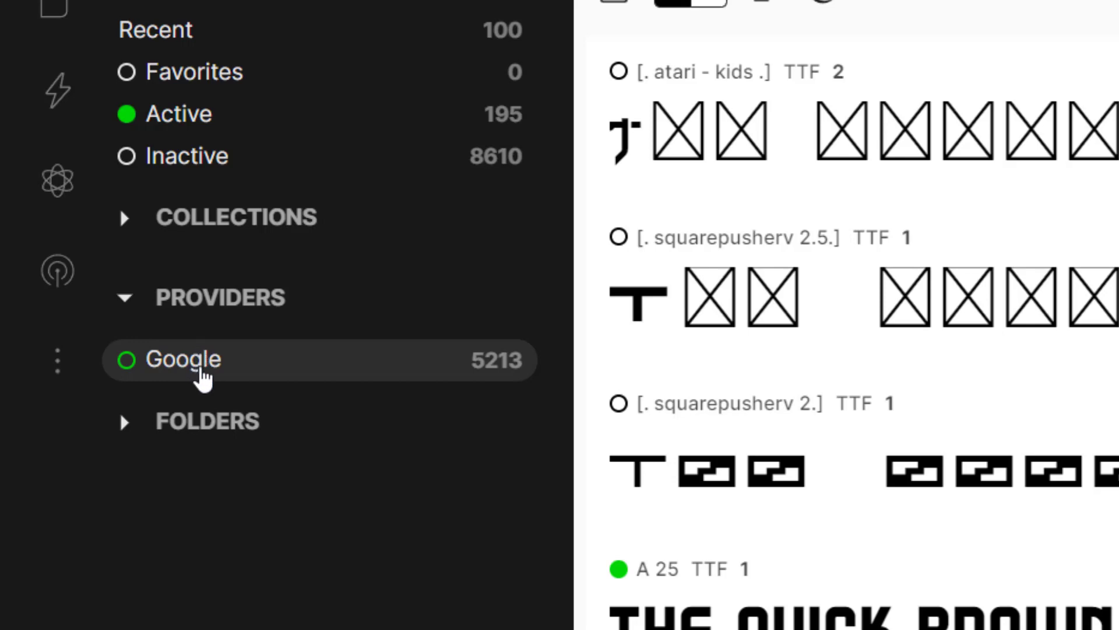
{"action": "mouse_move", "coordinate": [212, 365]}
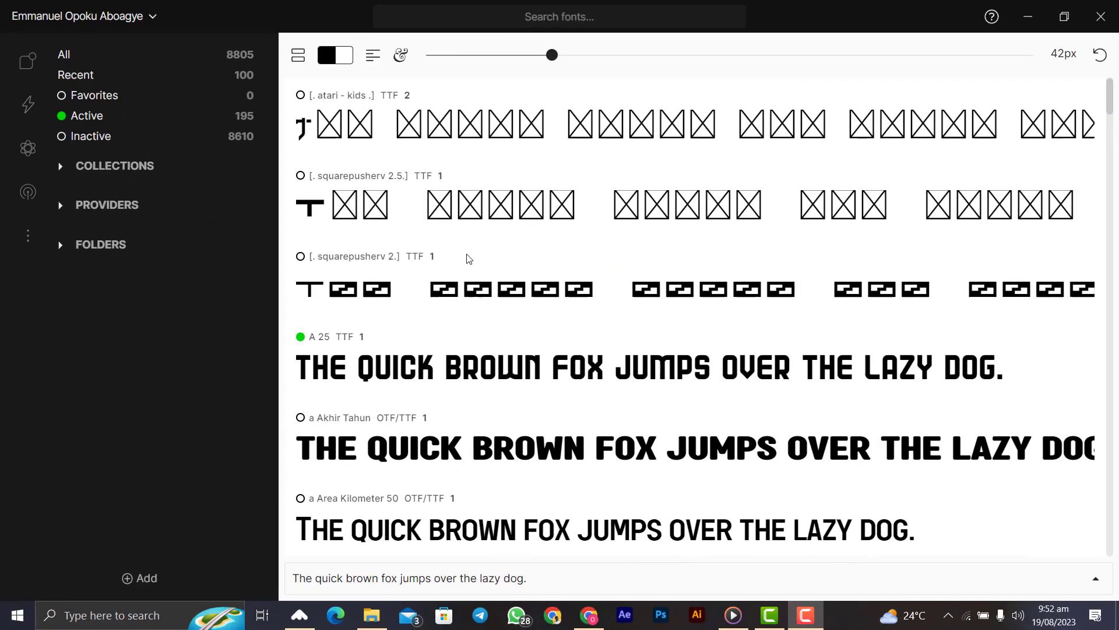
{"action": "mouse_move", "coordinate": [349, 223]}
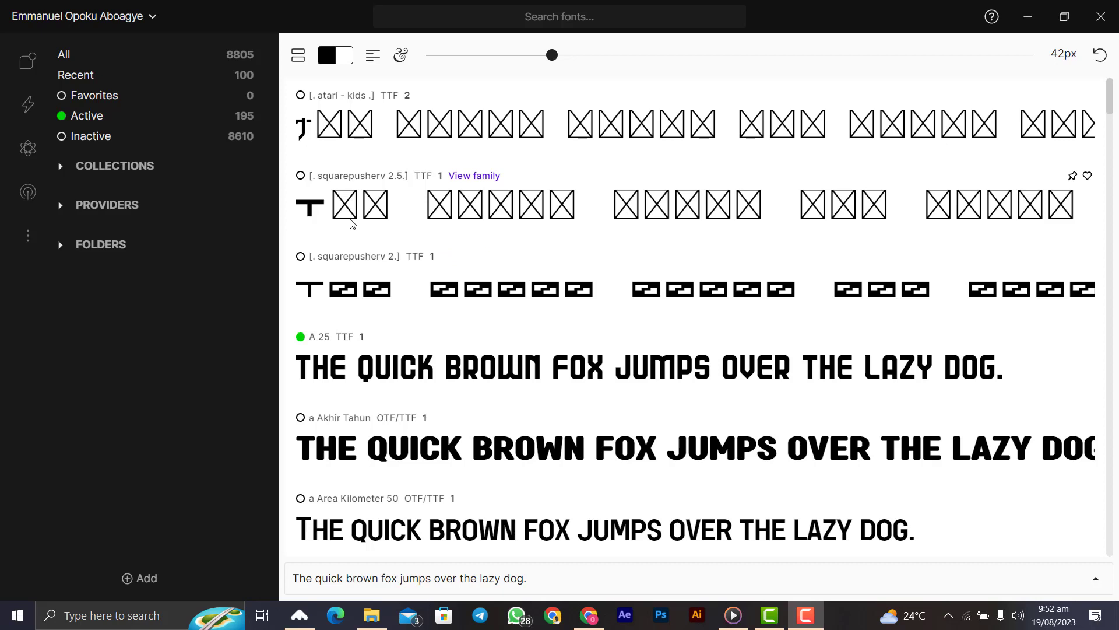
{"action": "left_click", "coordinate": [60, 166]}
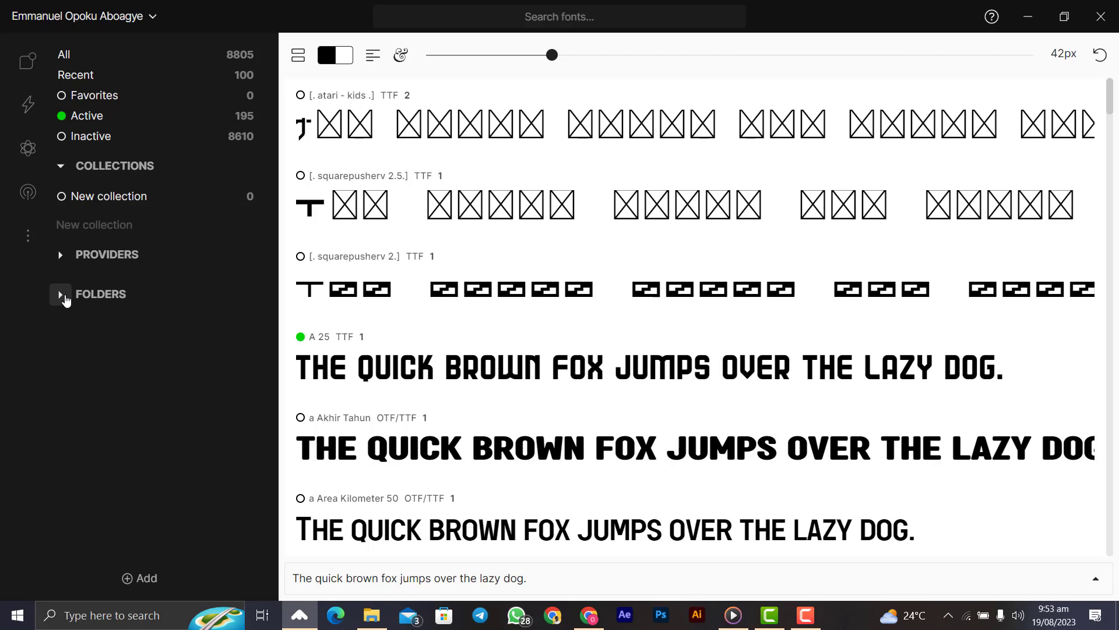
{"action": "mouse_move", "coordinate": [63, 301]}
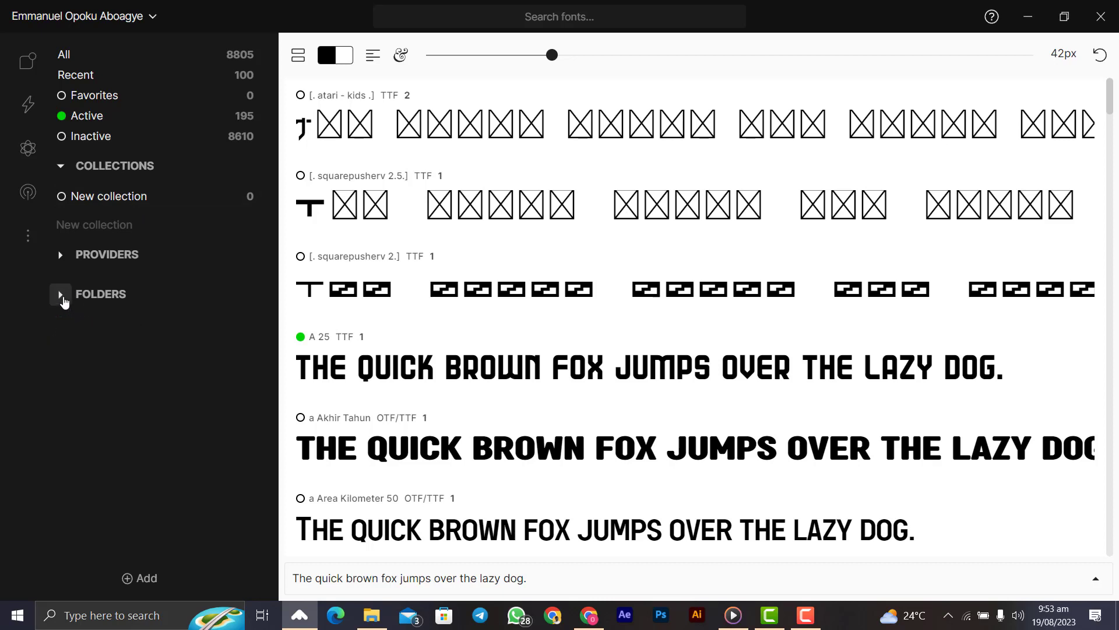
{"action": "mouse_move", "coordinate": [68, 301]}
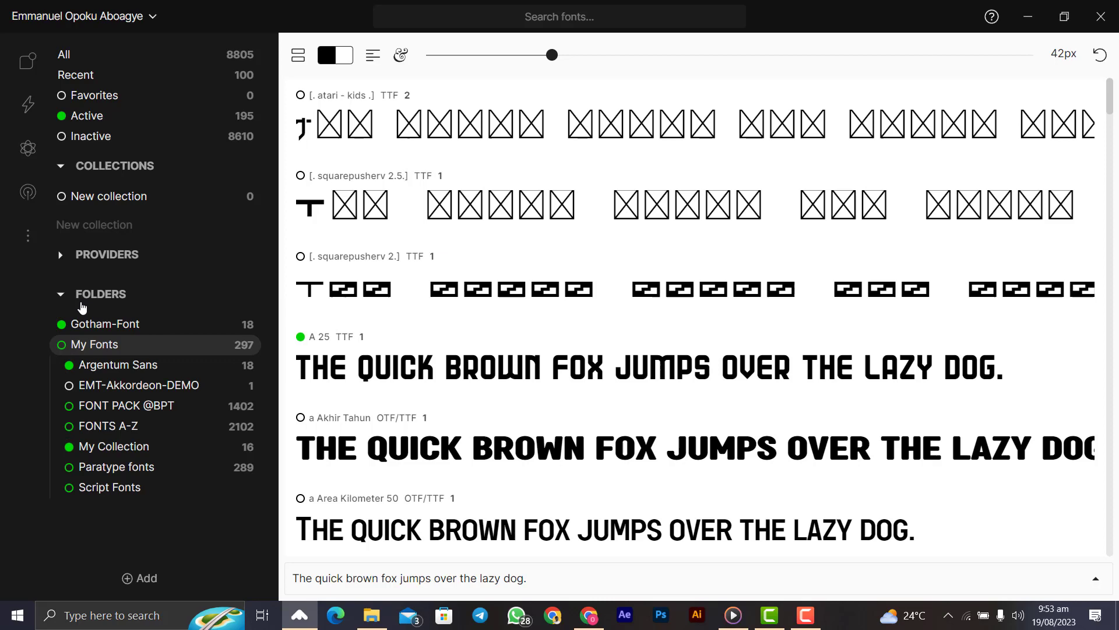
{"action": "mouse_move", "coordinate": [66, 349]}
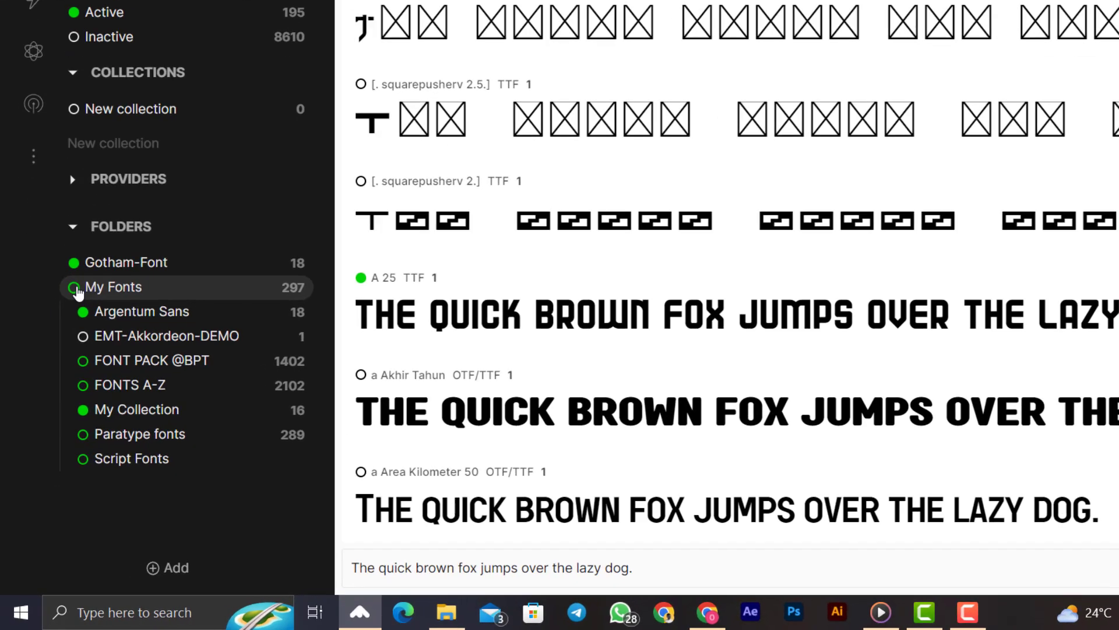
Step: Select the Gotham-Font folder in the sidebar to list and preview the Gotham family
{"action": "scroll", "scroll_direction": "down", "scroll_amount": 3}
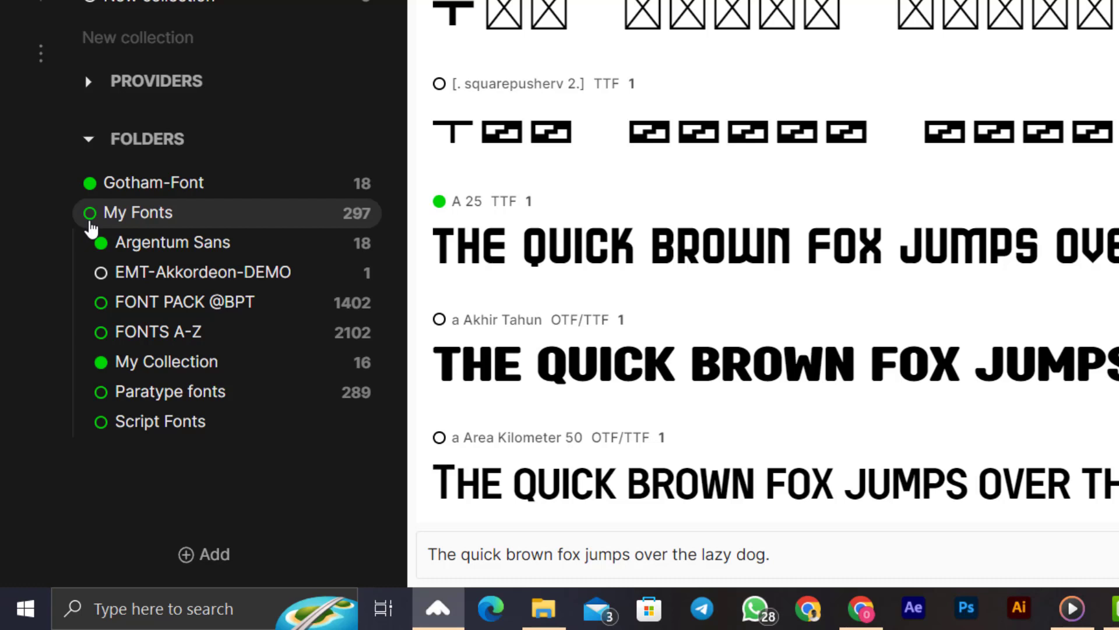
{"action": "mouse_move", "coordinate": [91, 236]}
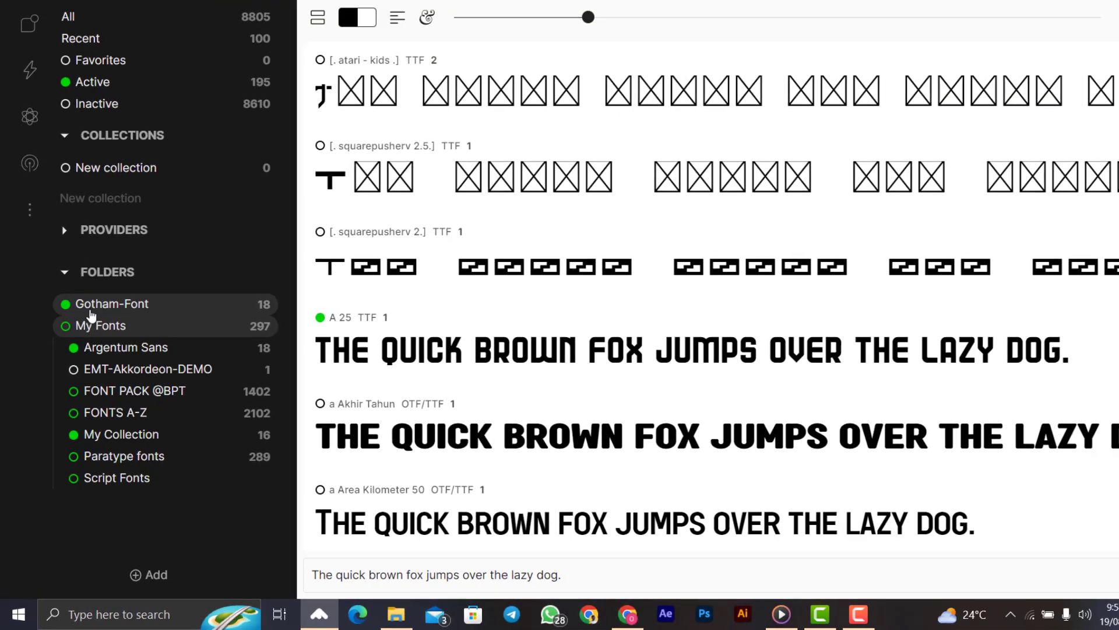
{"action": "left_click", "coordinate": [111, 304]}
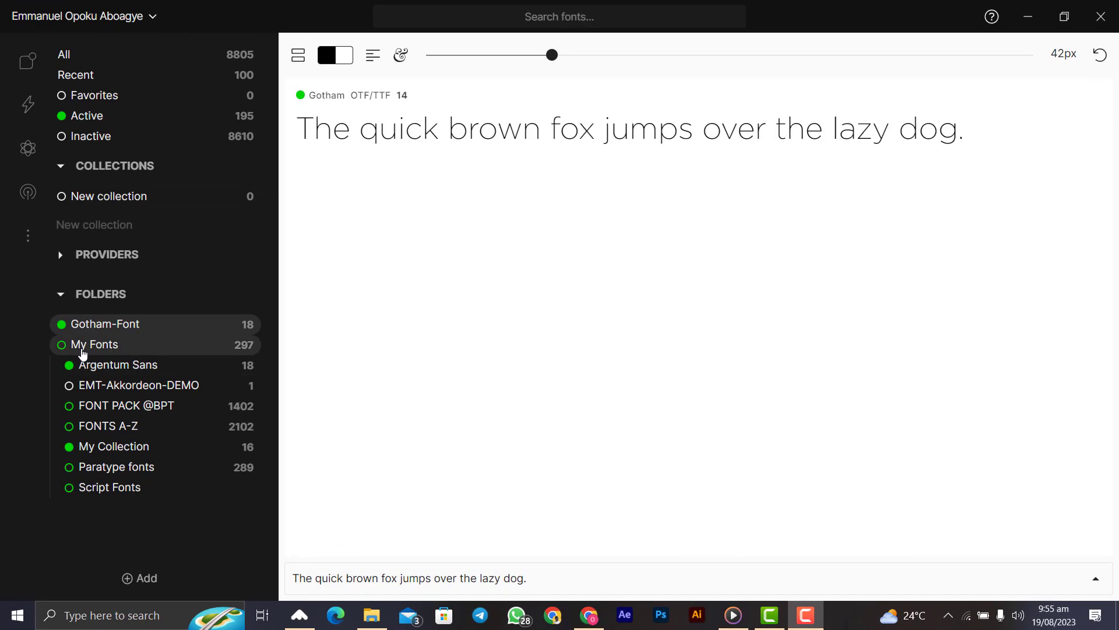
{"action": "mouse_move", "coordinate": [83, 336]}
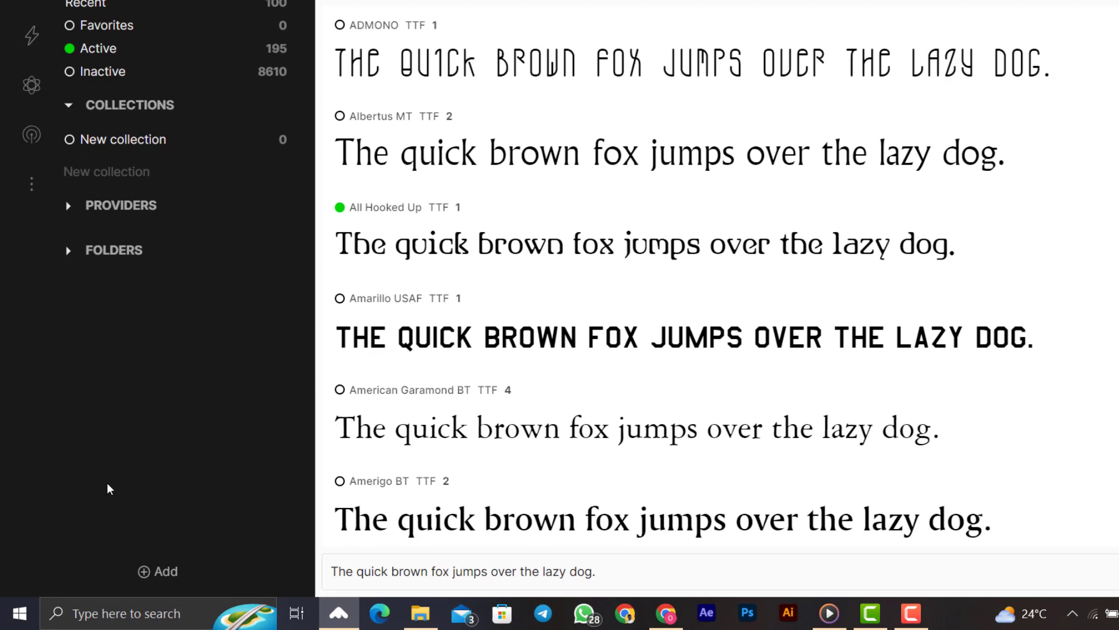
Step: Show the Add options, expand the Folders list and browse FONTS A-Z down to Analog and Anasthesia
{"action": "left_click", "coordinate": [157, 571]}
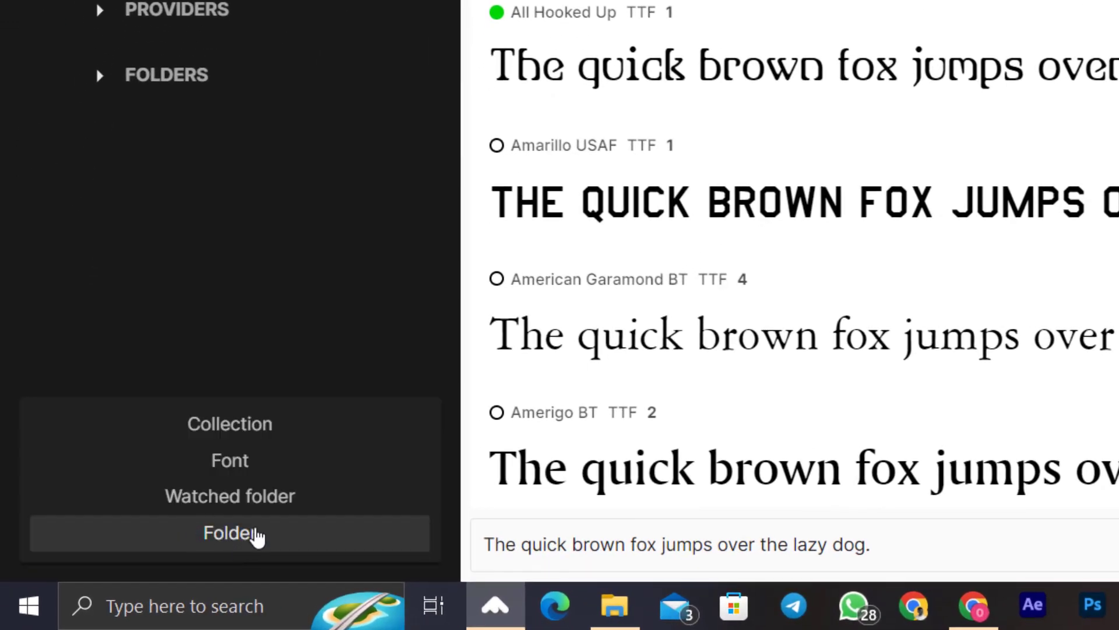
{"action": "mouse_move", "coordinate": [217, 295]}
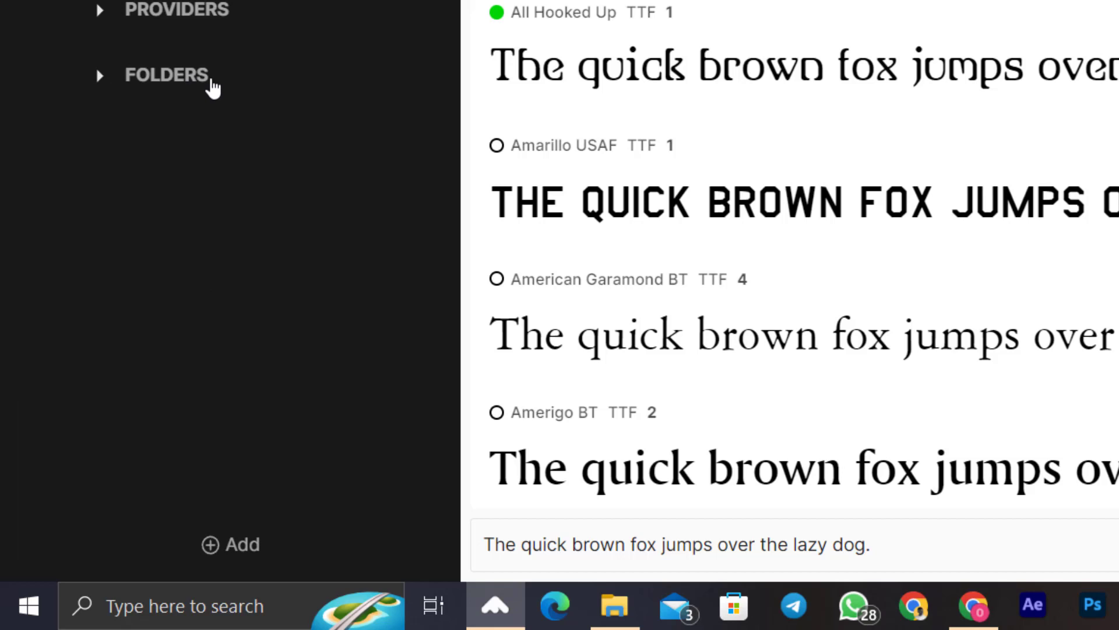
{"action": "left_click", "coordinate": [99, 75]}
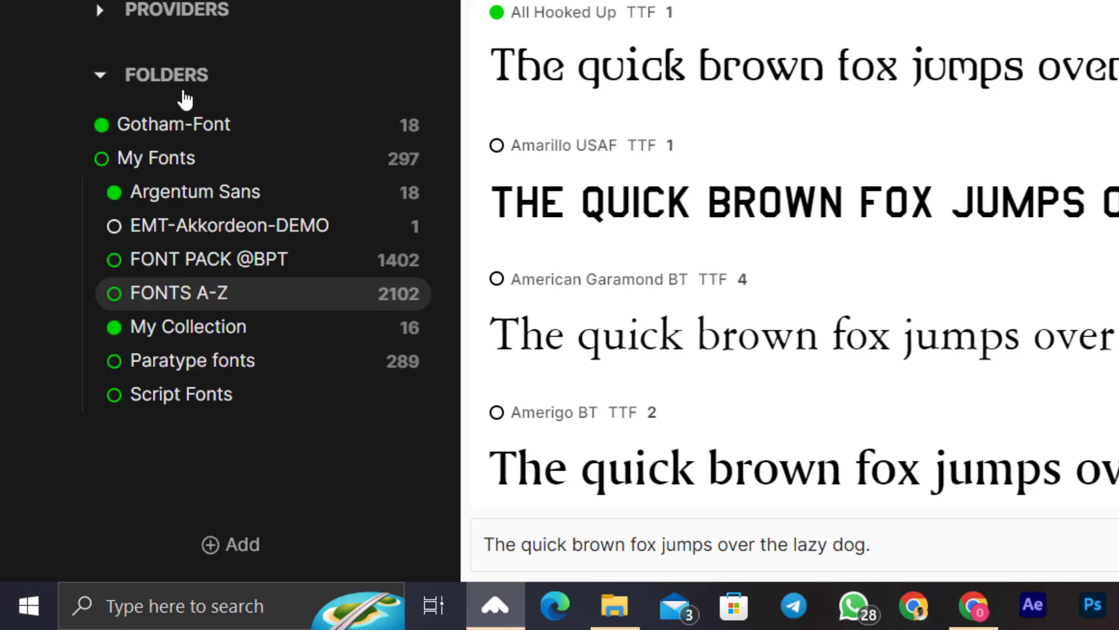
{"action": "mouse_move", "coordinate": [227, 91]}
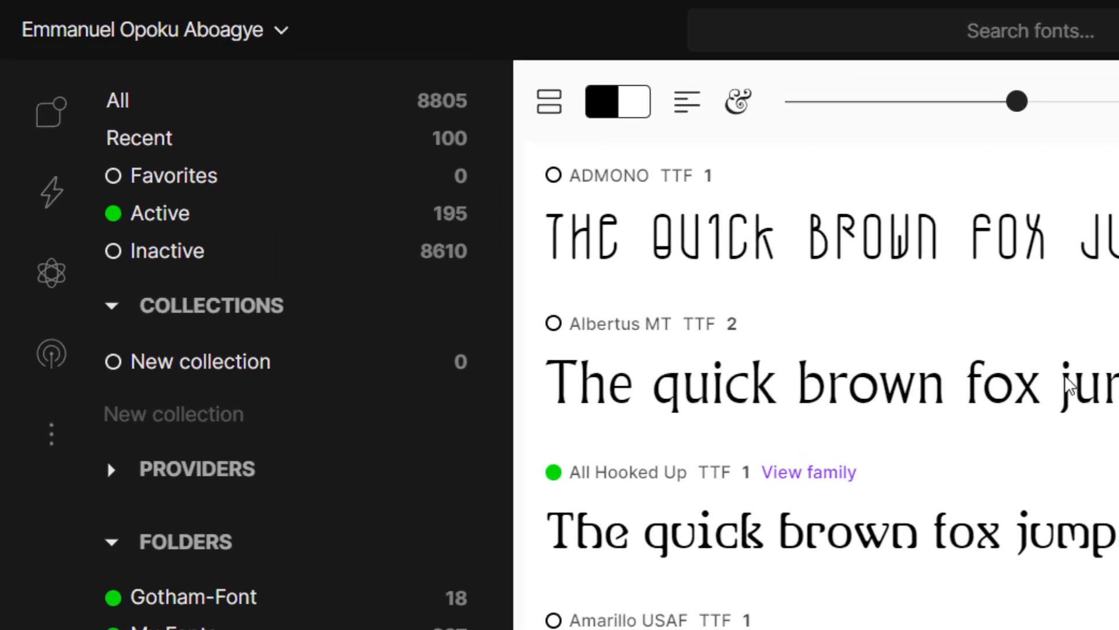
{"action": "mouse_move", "coordinate": [478, 239]}
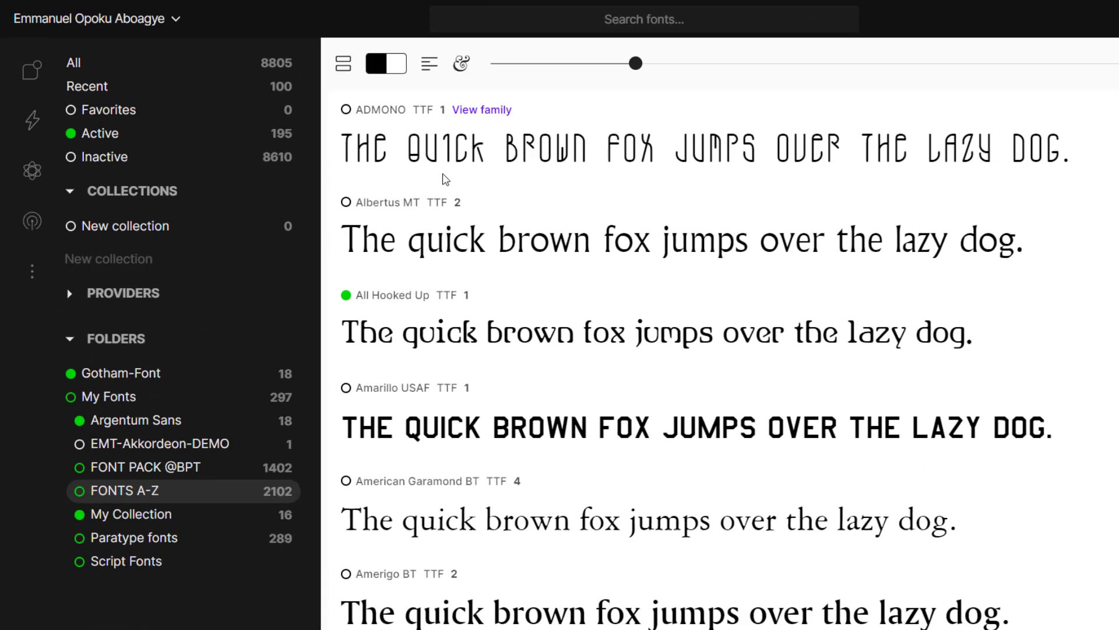
{"action": "scroll", "scroll_direction": "down", "scroll_amount": 3}
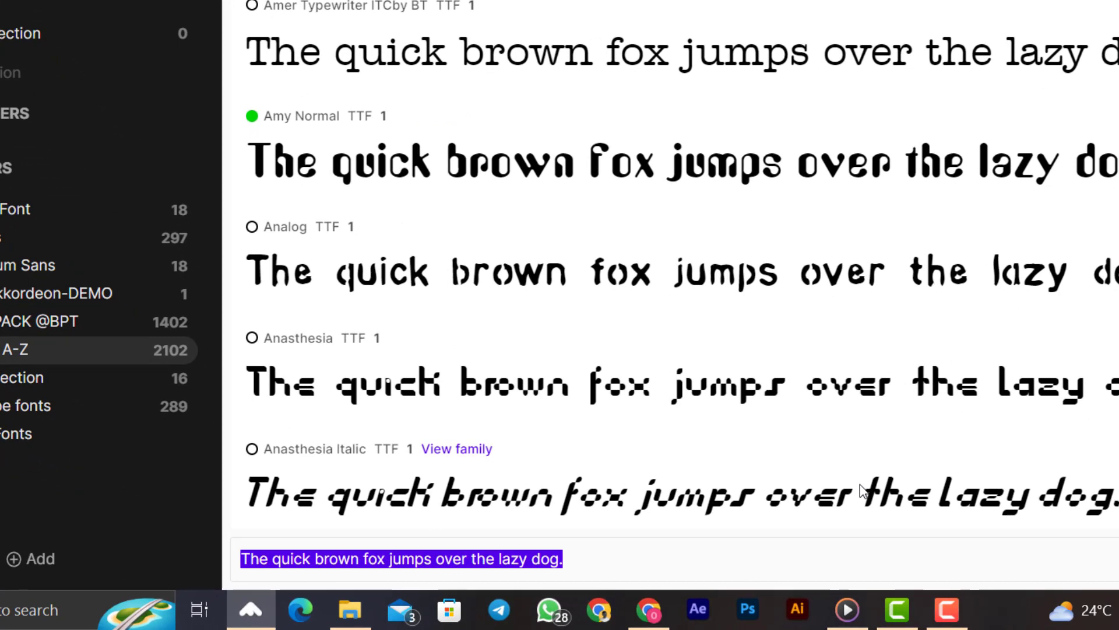
Step: Set the preview sample text to 'Braintech Graphics' for all fonts
{"action": "type", "text": "Braintech Gra"}
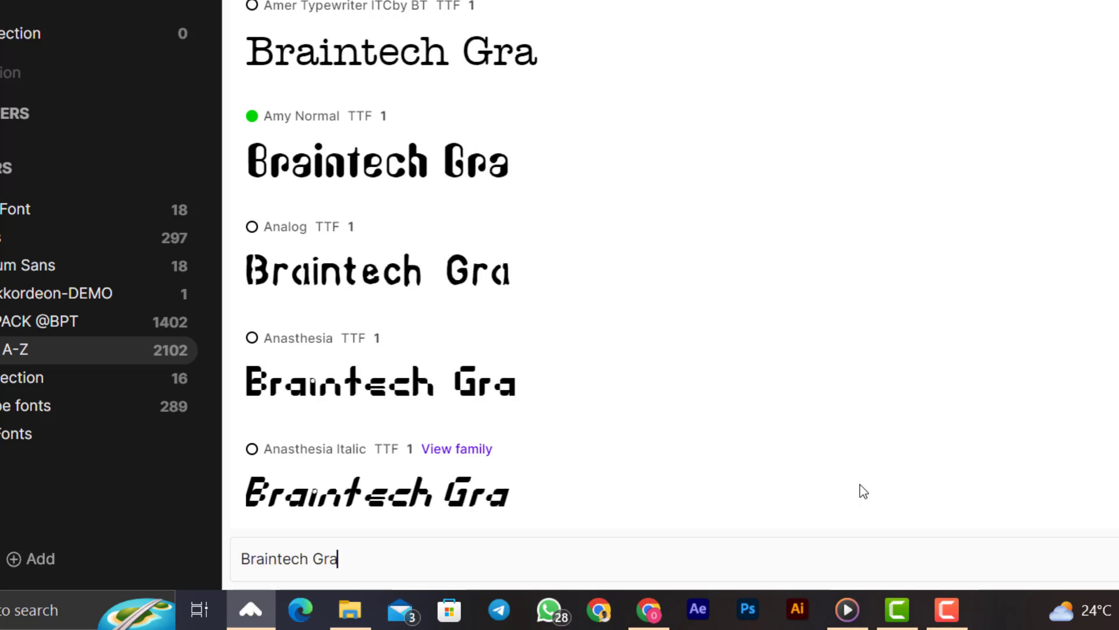
{"action": "type", "text": "phics"}
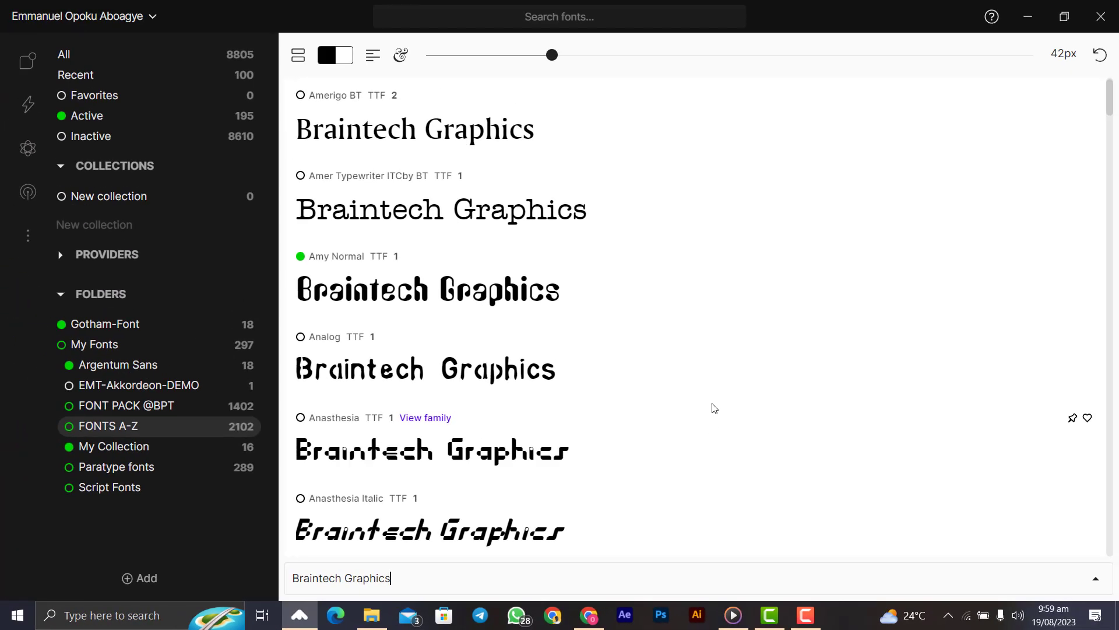
{"action": "mouse_move", "coordinate": [542, 272]}
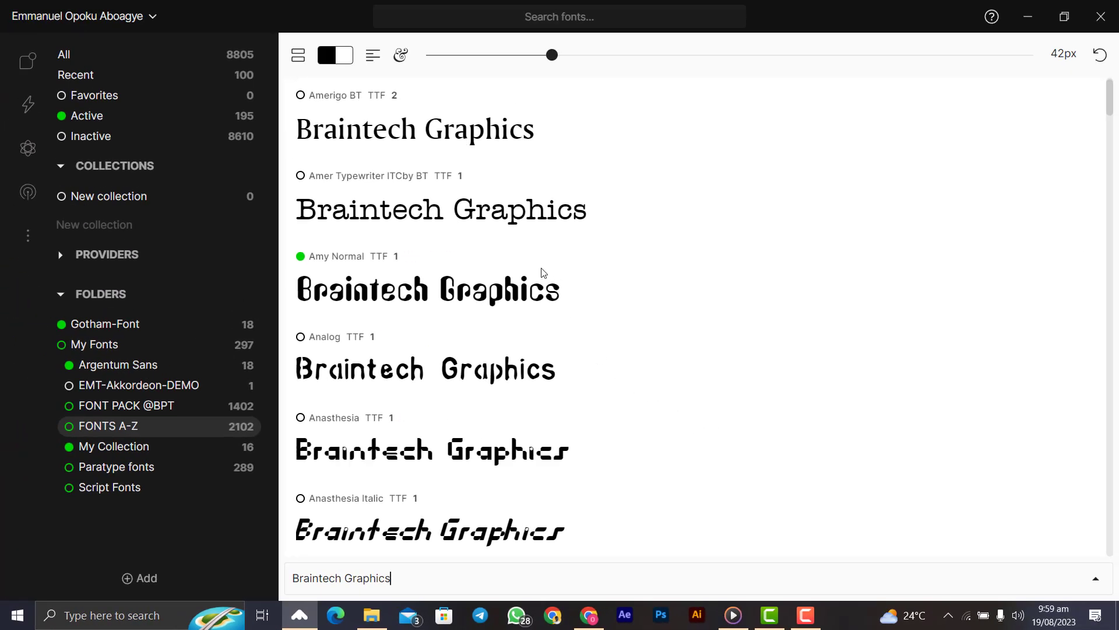
{"action": "mouse_move", "coordinate": [575, 404]}
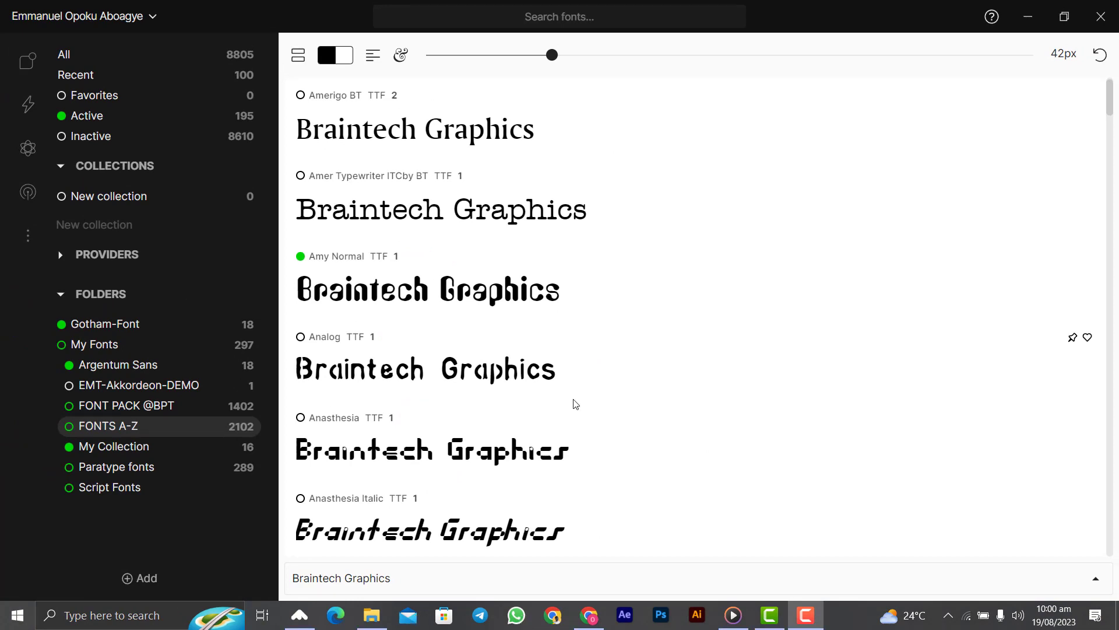
{"action": "scroll", "scroll_direction": "down", "scroll_amount": 3}
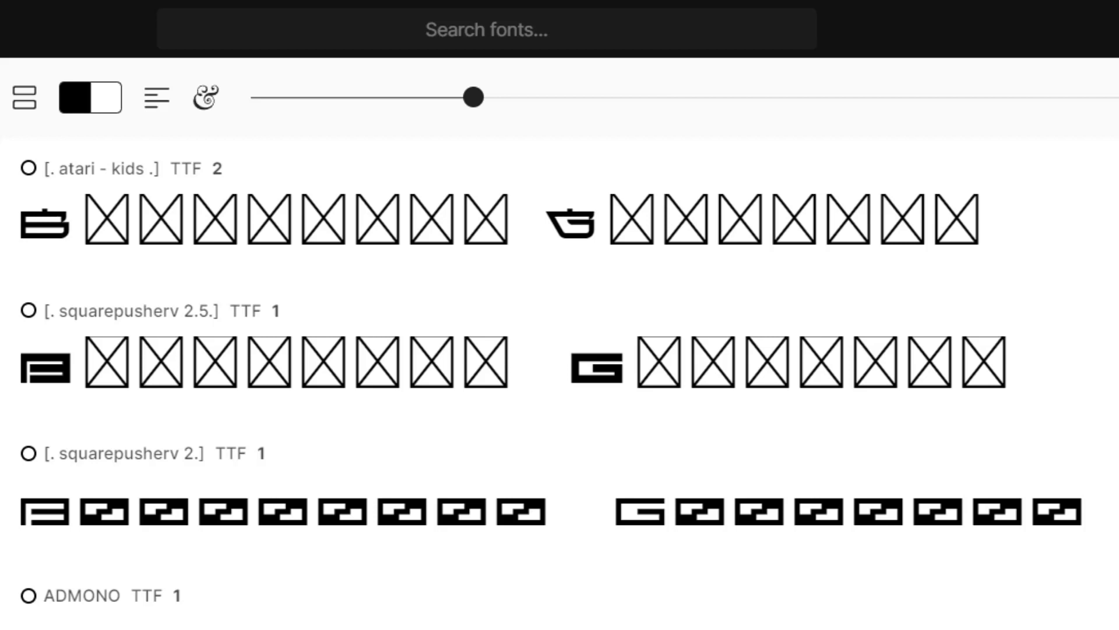
Step: Search fonts for 'monts' to list the Montserrat, Montserrat Alternates and Subrayada families
{"action": "type", "text": "d"}
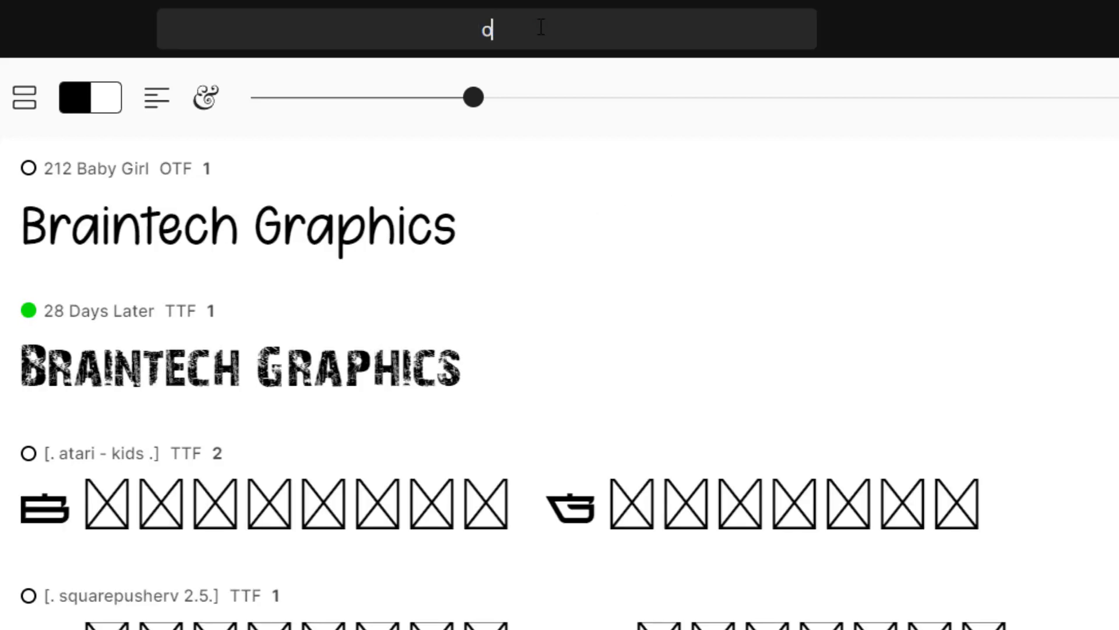
{"action": "type", "text": "monts"}
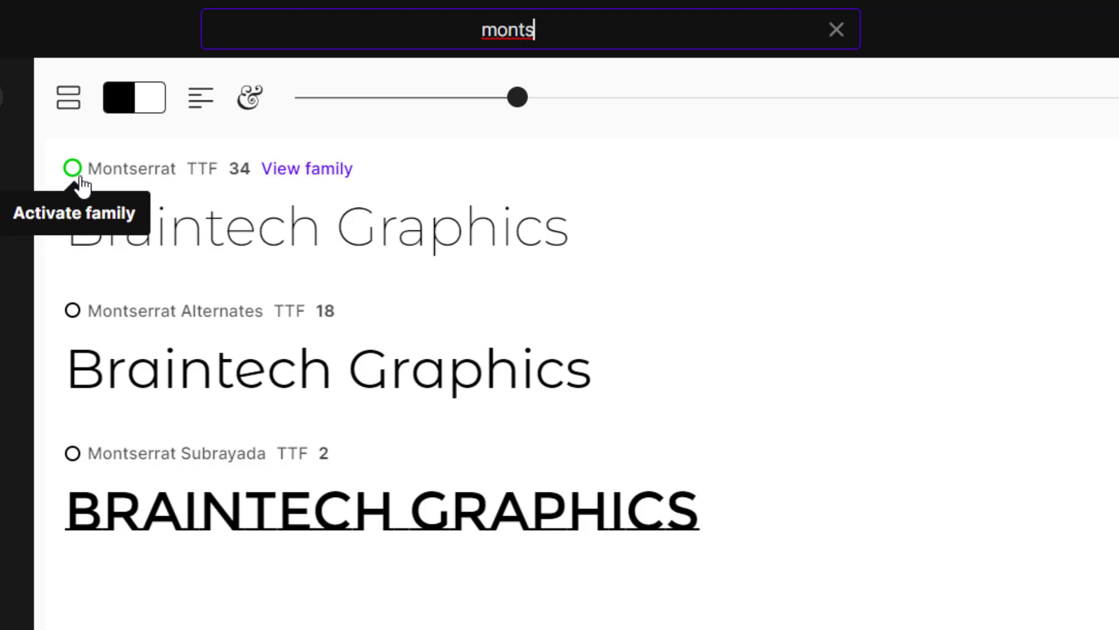
{"action": "mouse_move", "coordinate": [72, 311]}
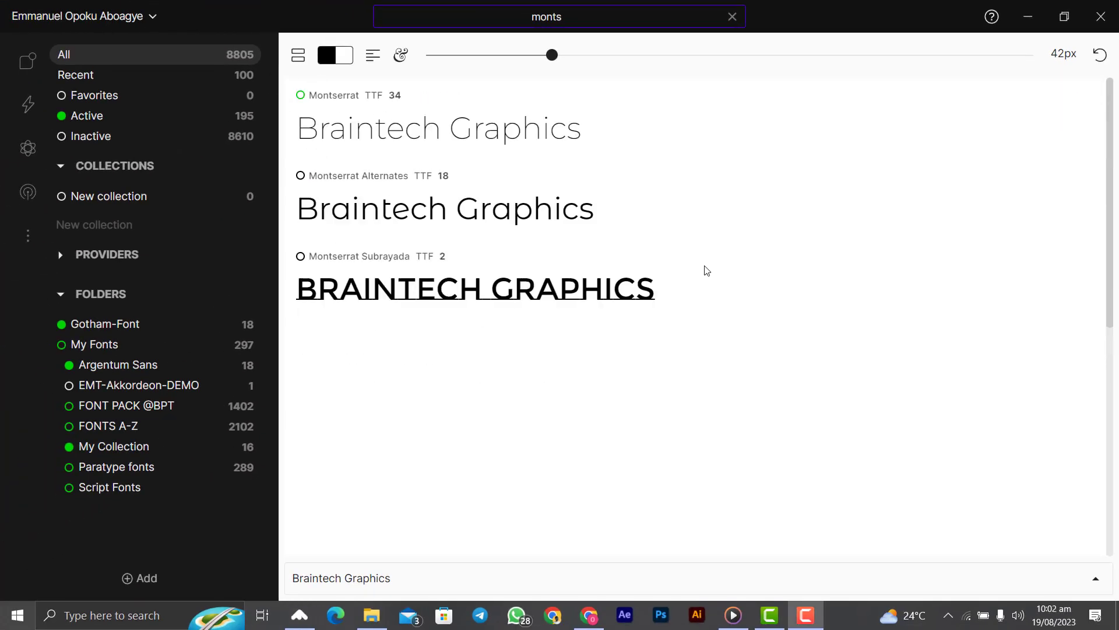
{"action": "mouse_move", "coordinate": [418, 81]}
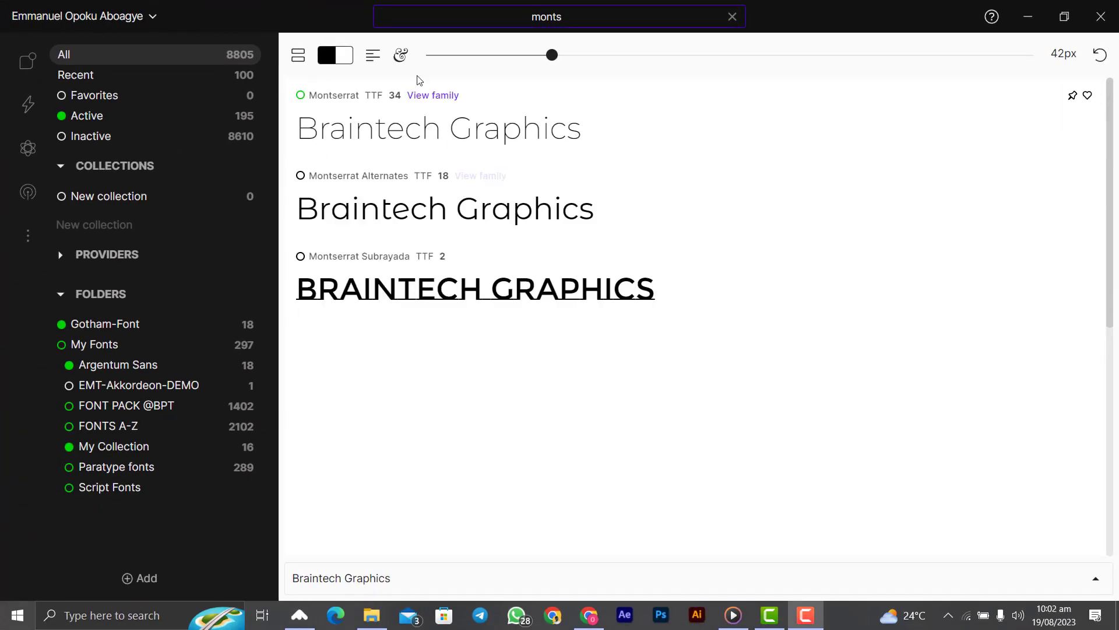
{"action": "left_click", "coordinate": [335, 55]}
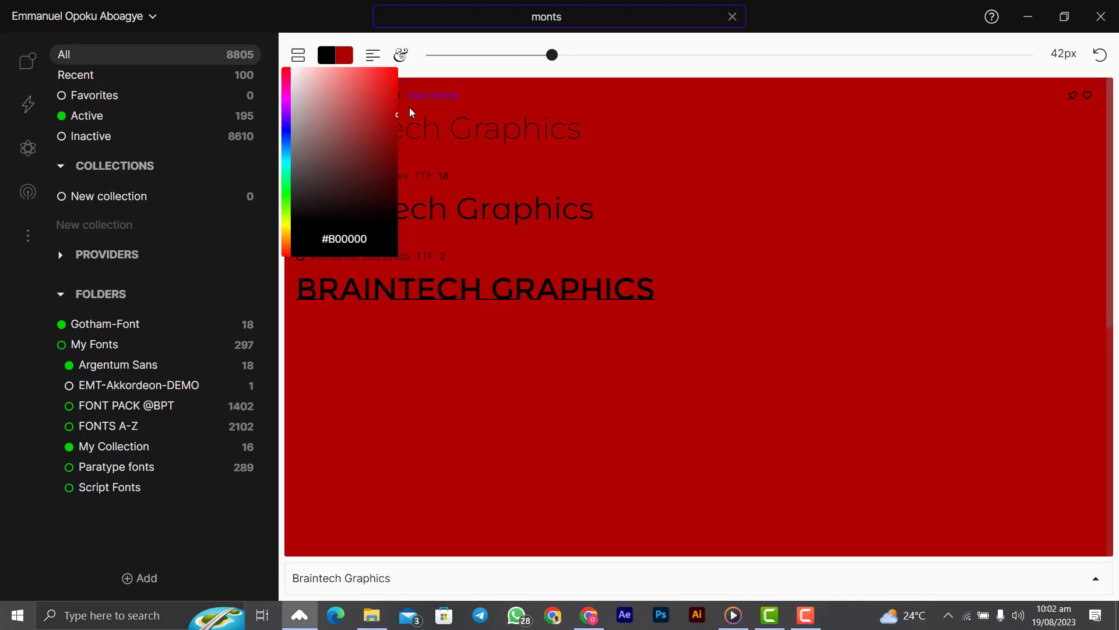
{"action": "left_click", "coordinate": [326, 54]}
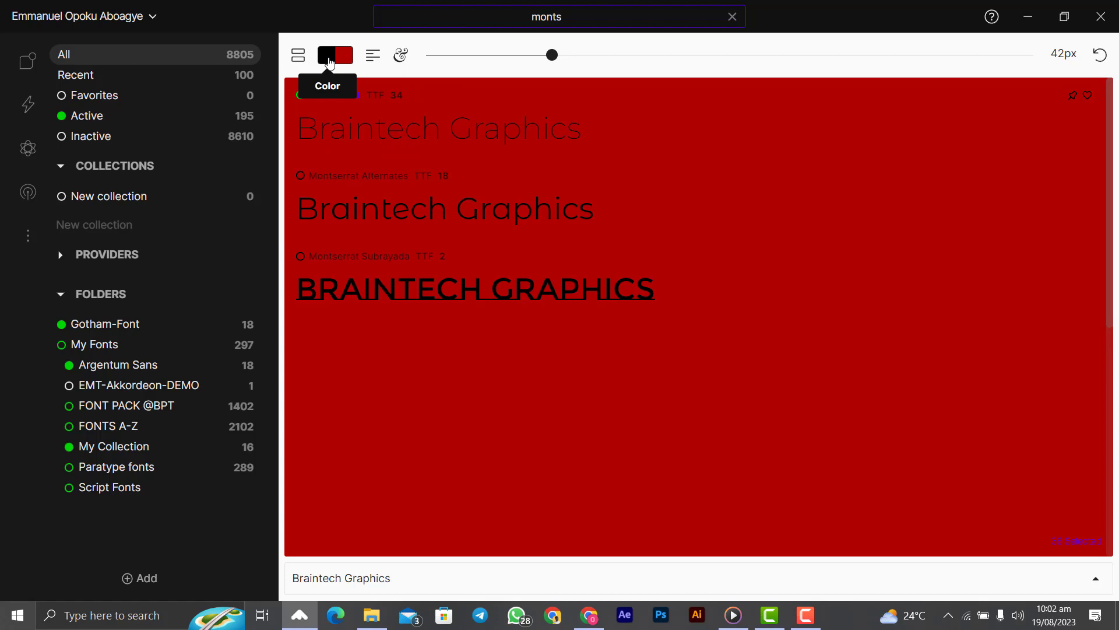
{"action": "left_click", "coordinate": [334, 55]}
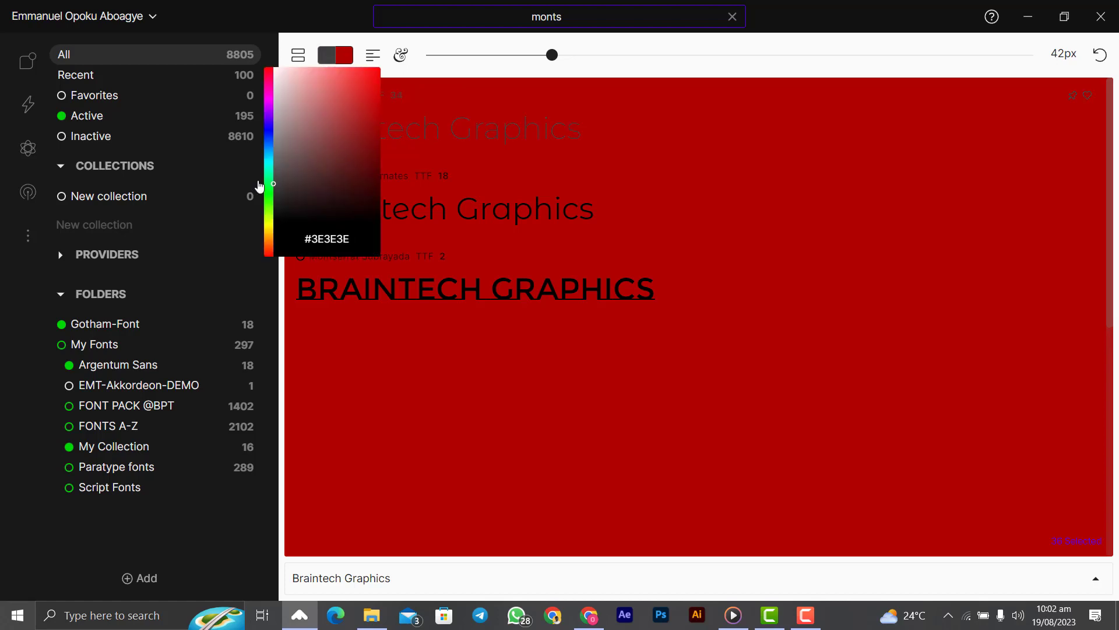
{"action": "mouse_move", "coordinate": [544, 114]}
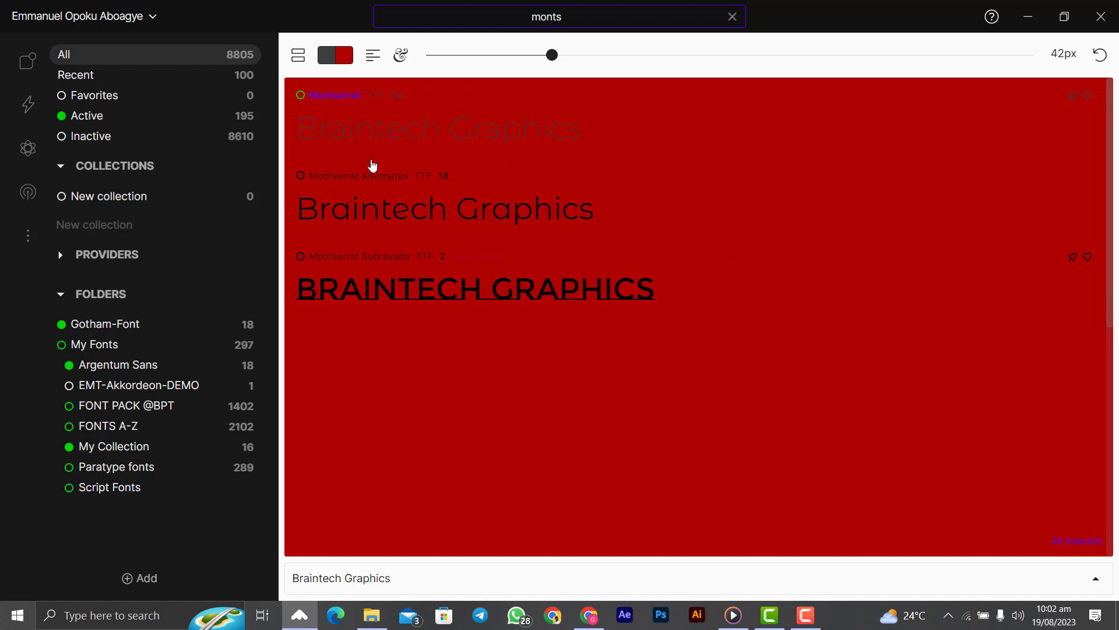
{"action": "left_click", "coordinate": [335, 54]}
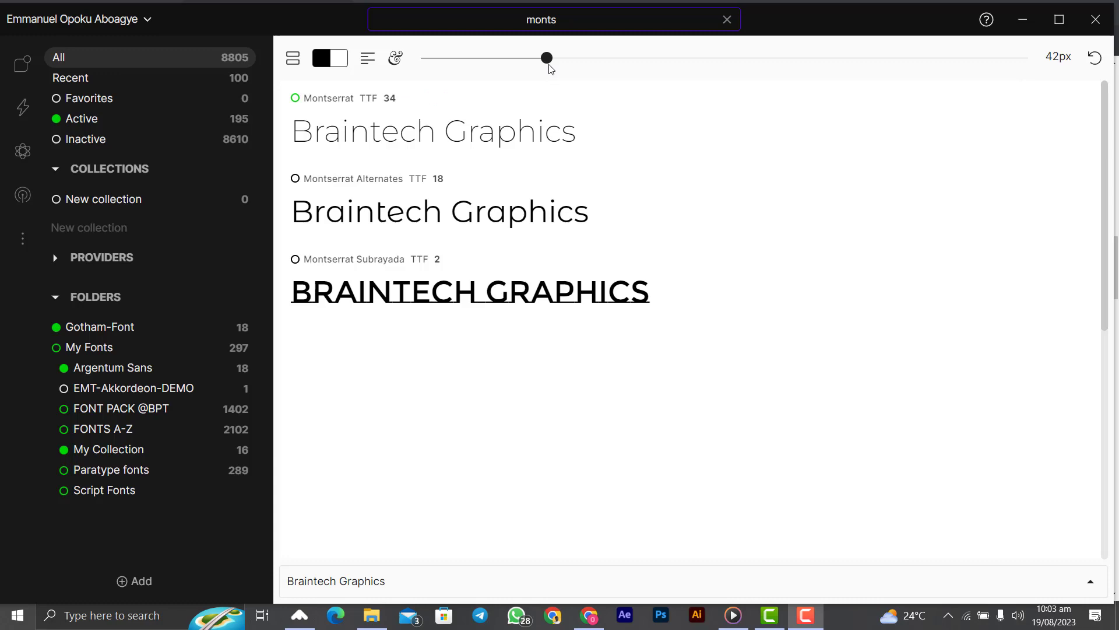
Step: Enlarge the preview text size with the size slider
{"action": "left_click_drag", "start_coordinate": [546, 59], "coordinate": [637, 59]}
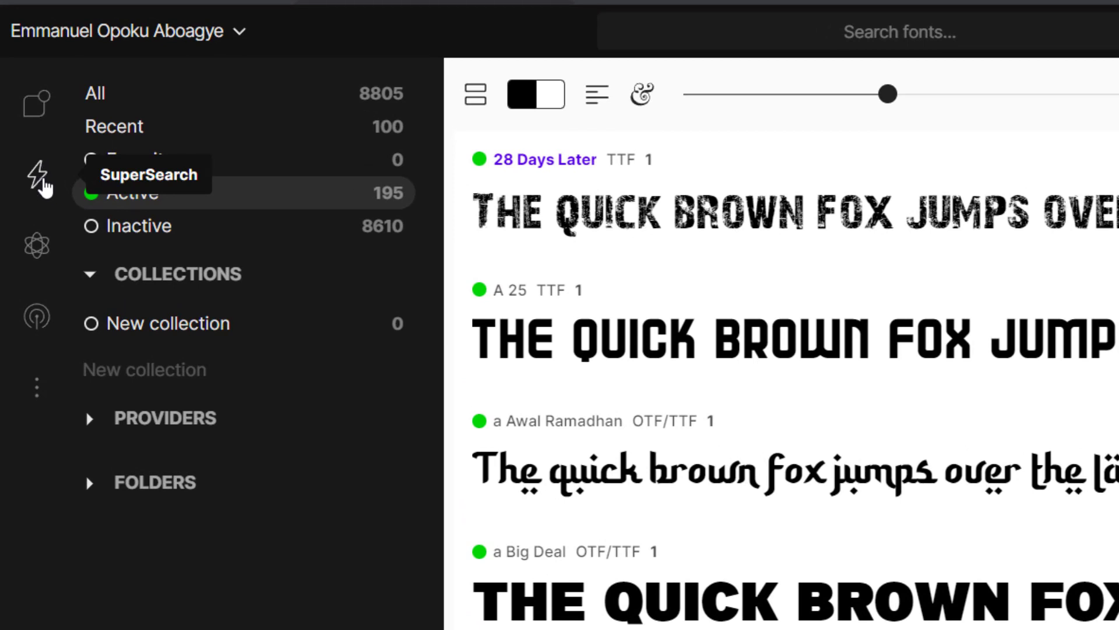
{"action": "left_click", "coordinate": [36, 176]}
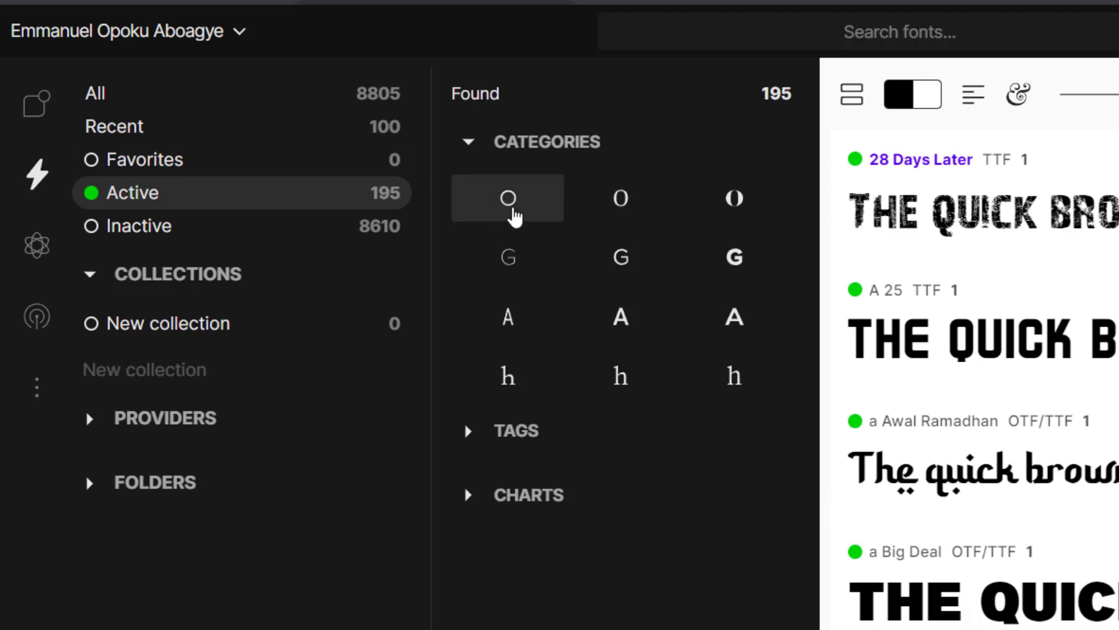
{"action": "mouse_move", "coordinate": [735, 198]}
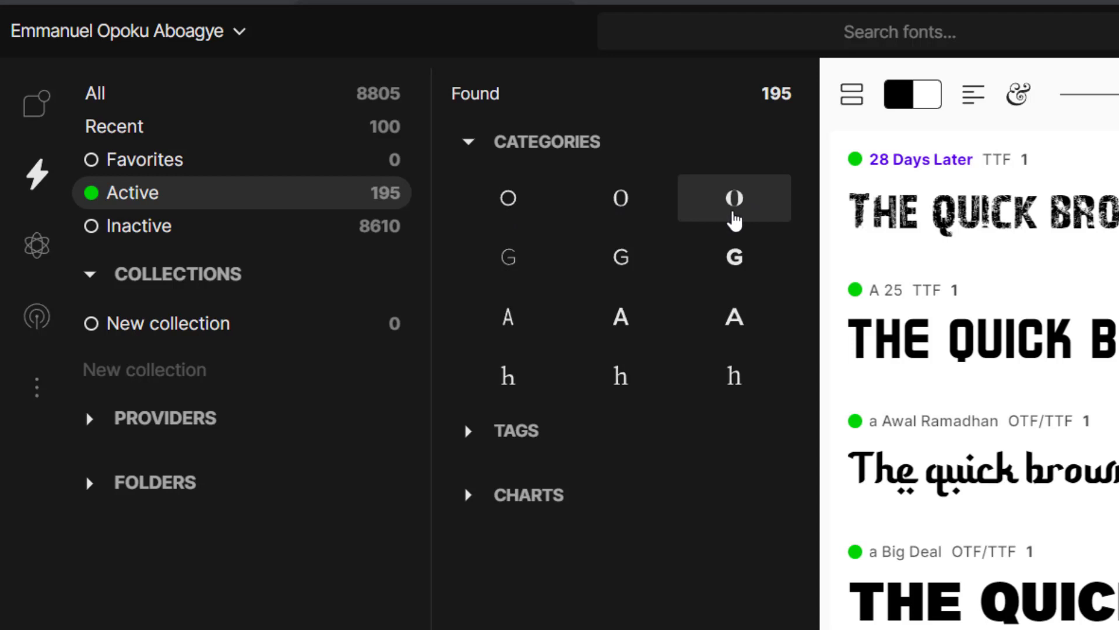
{"action": "mouse_move", "coordinate": [507, 256]}
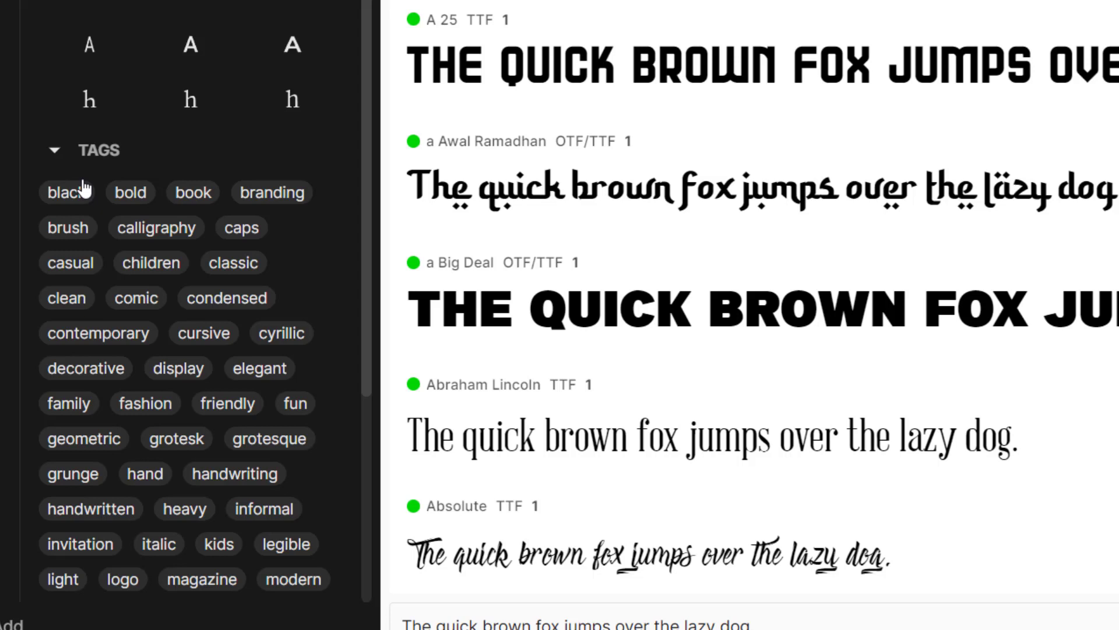
{"action": "mouse_move", "coordinate": [148, 236]}
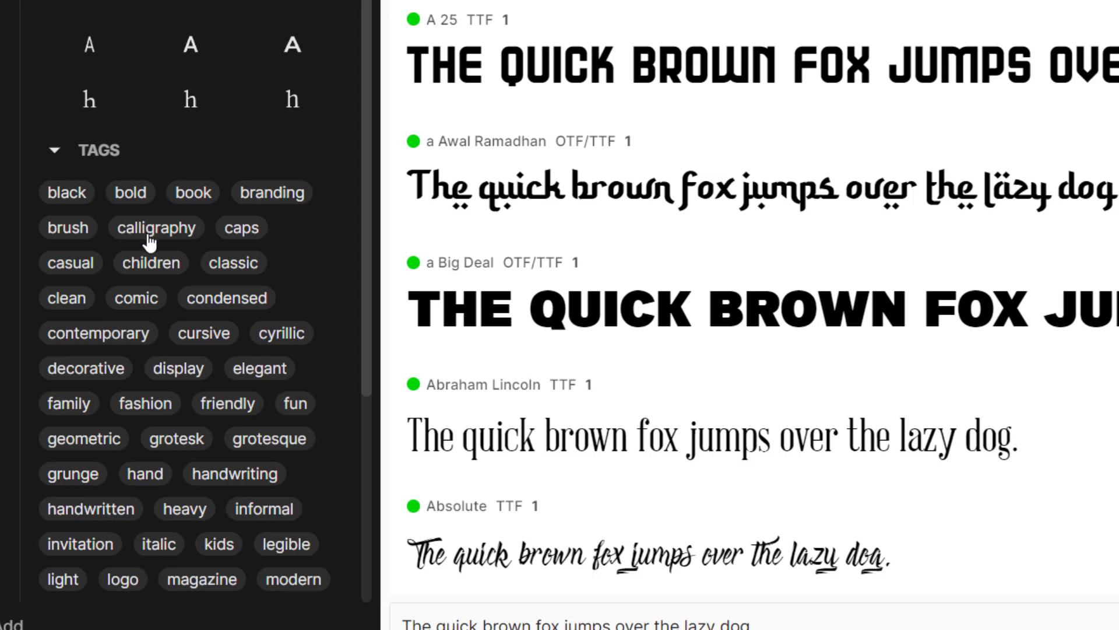
{"action": "mouse_move", "coordinate": [151, 246]}
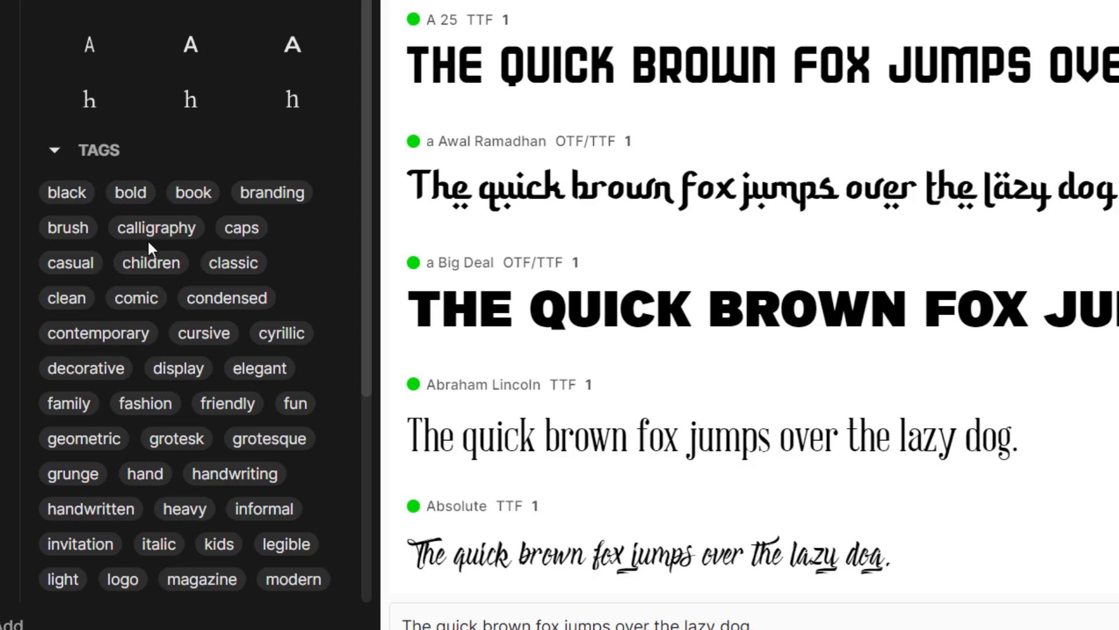
{"action": "mouse_move", "coordinate": [172, 288]}
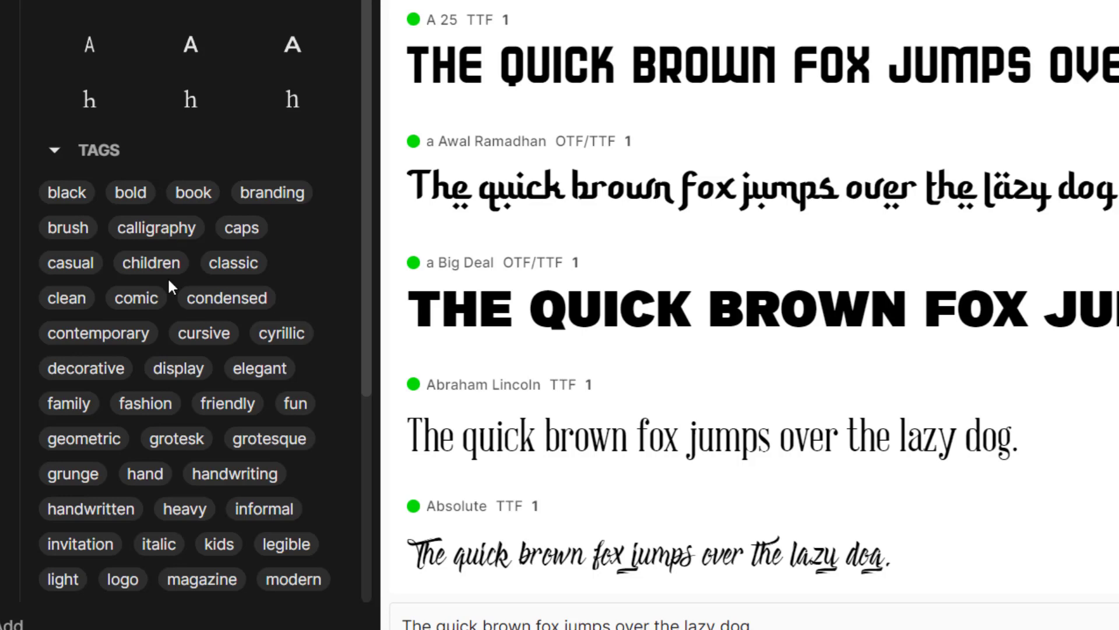
{"action": "mouse_move", "coordinate": [173, 308]}
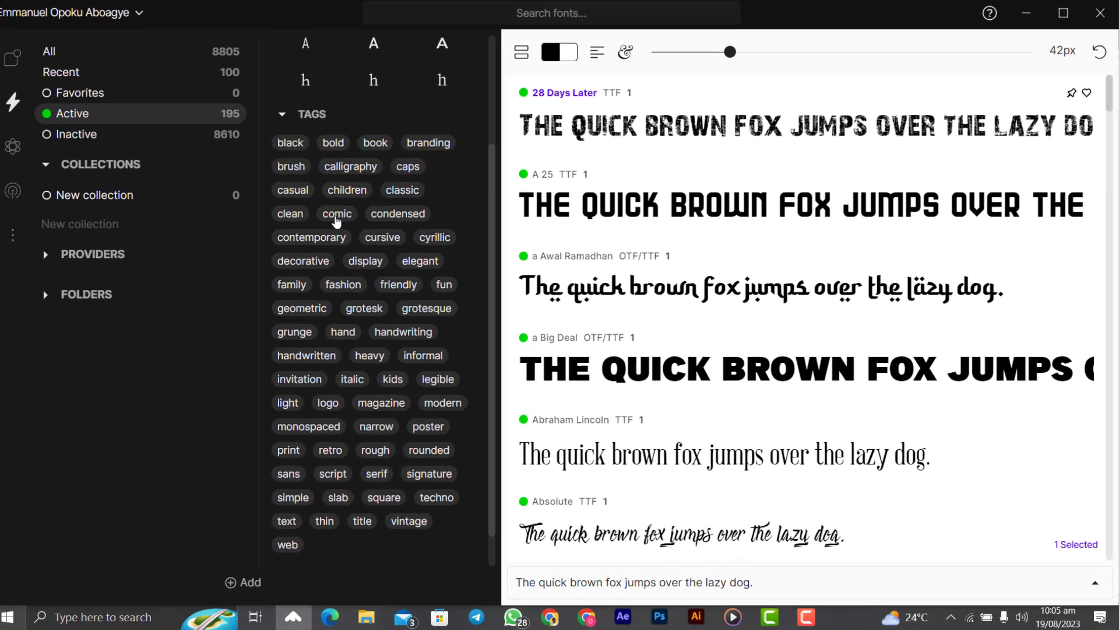
Step: Filter by the comic tag, then condensed, then clear the tag filter to list all fonts
{"action": "left_click", "coordinate": [335, 213]}
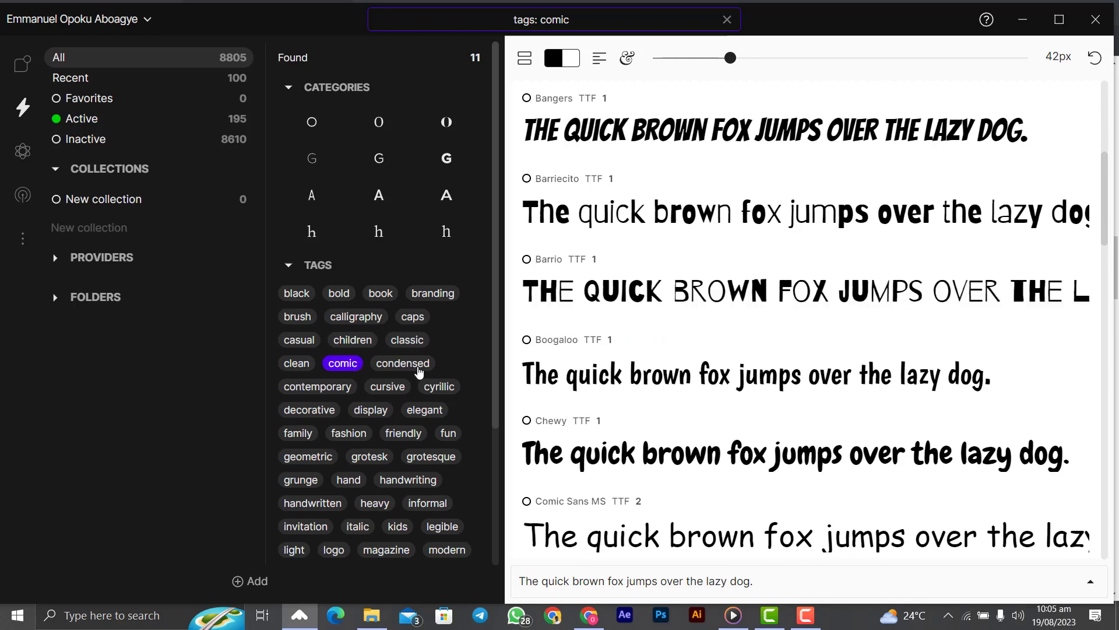
{"action": "left_click", "coordinate": [402, 364]}
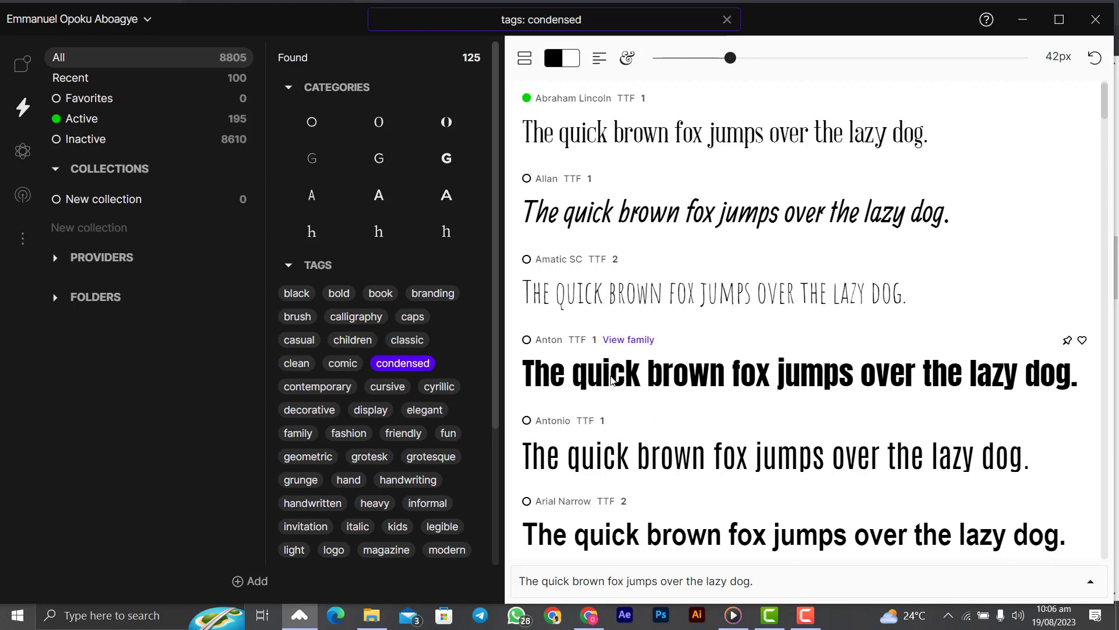
{"action": "left_click", "coordinate": [726, 20]}
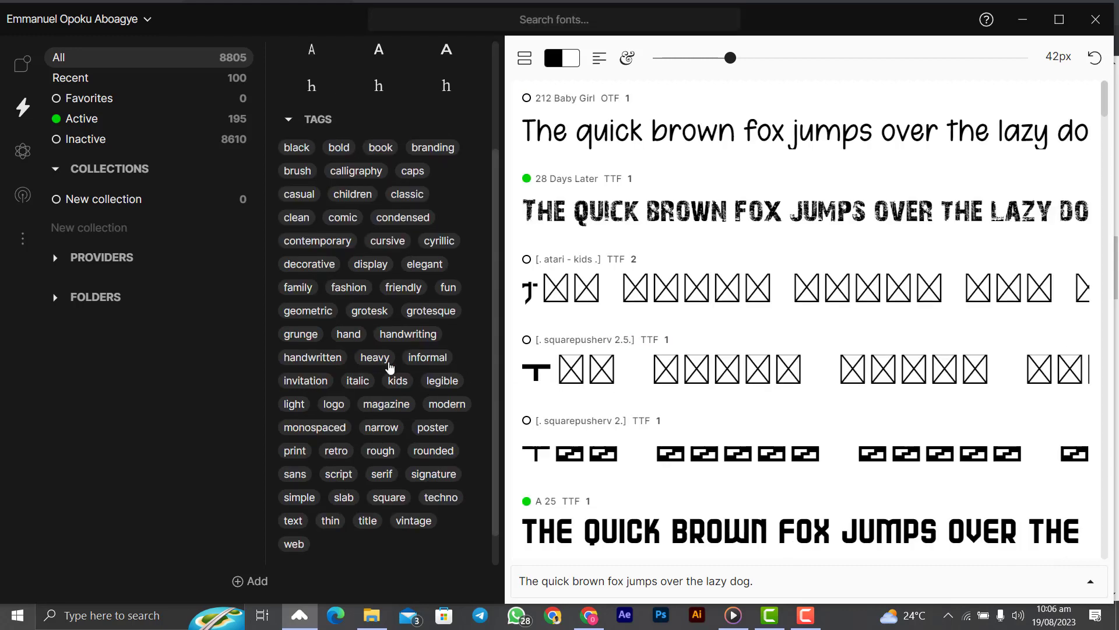
{"action": "mouse_move", "coordinate": [391, 367]}
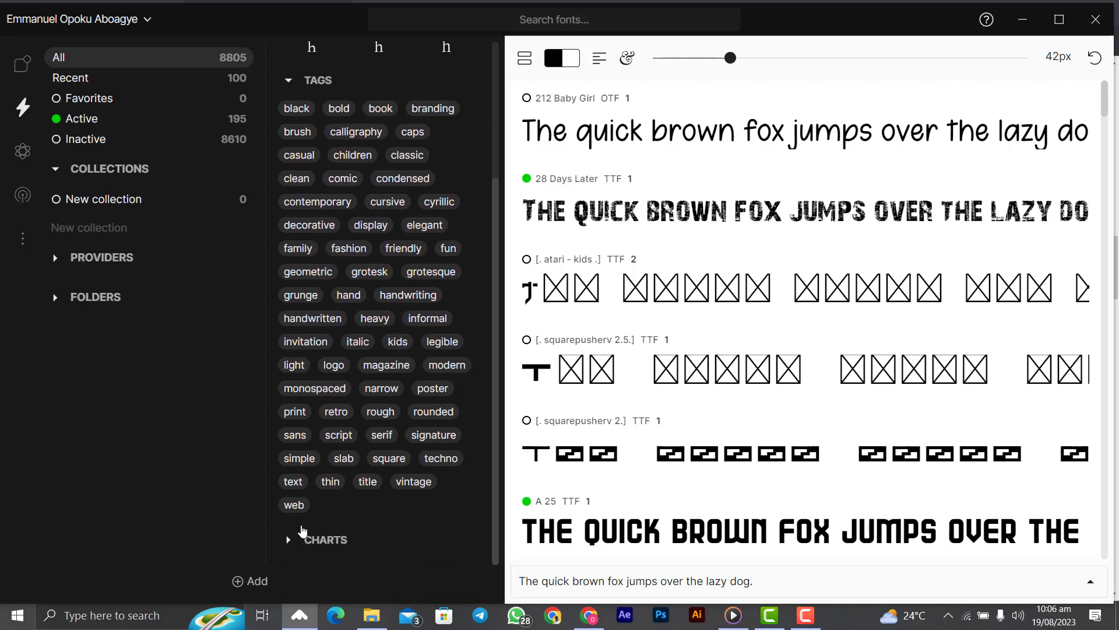
Step: Scroll SuperSearch down to the Contrast, Weight, Proportion and XHeight charts
{"action": "scroll", "scroll_direction": "down", "scroll_amount": 3}
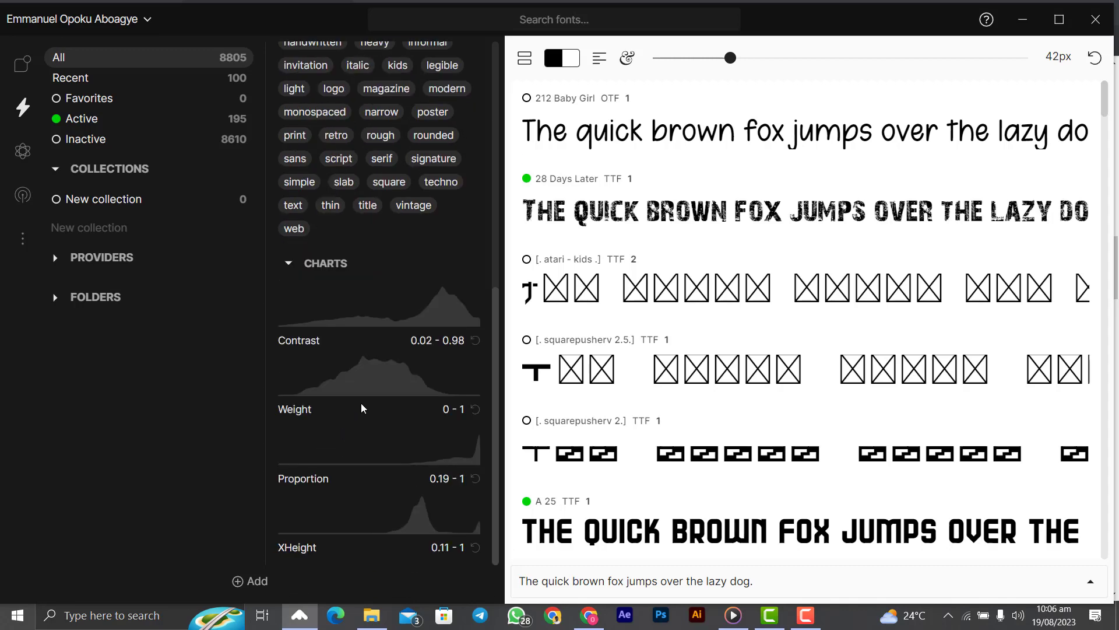
{"action": "mouse_move", "coordinate": [372, 376]}
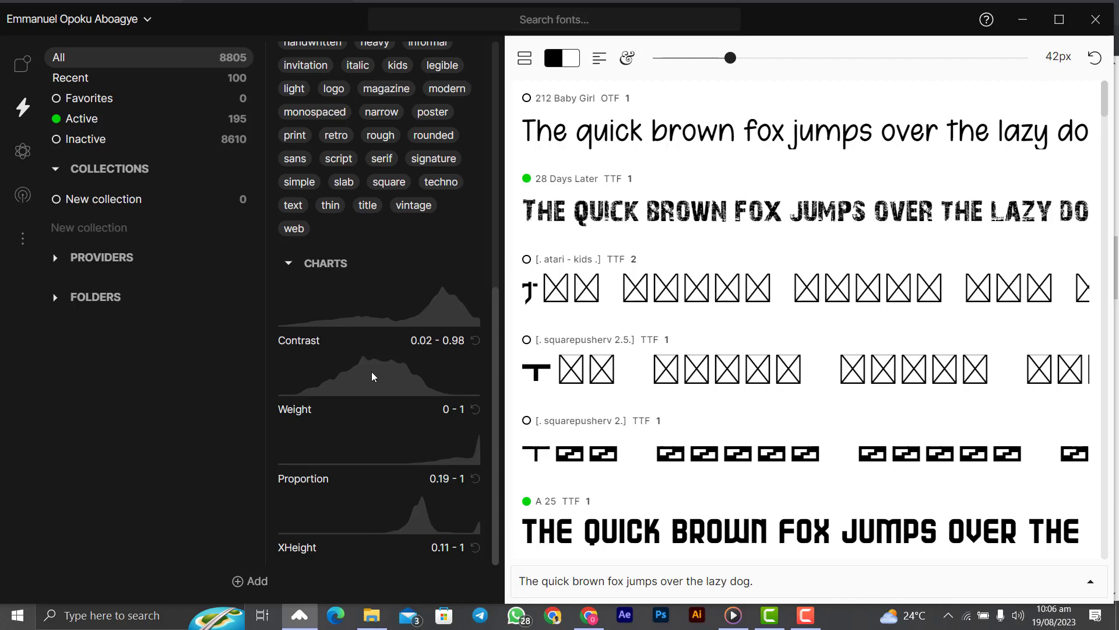
{"action": "mouse_move", "coordinate": [398, 384]}
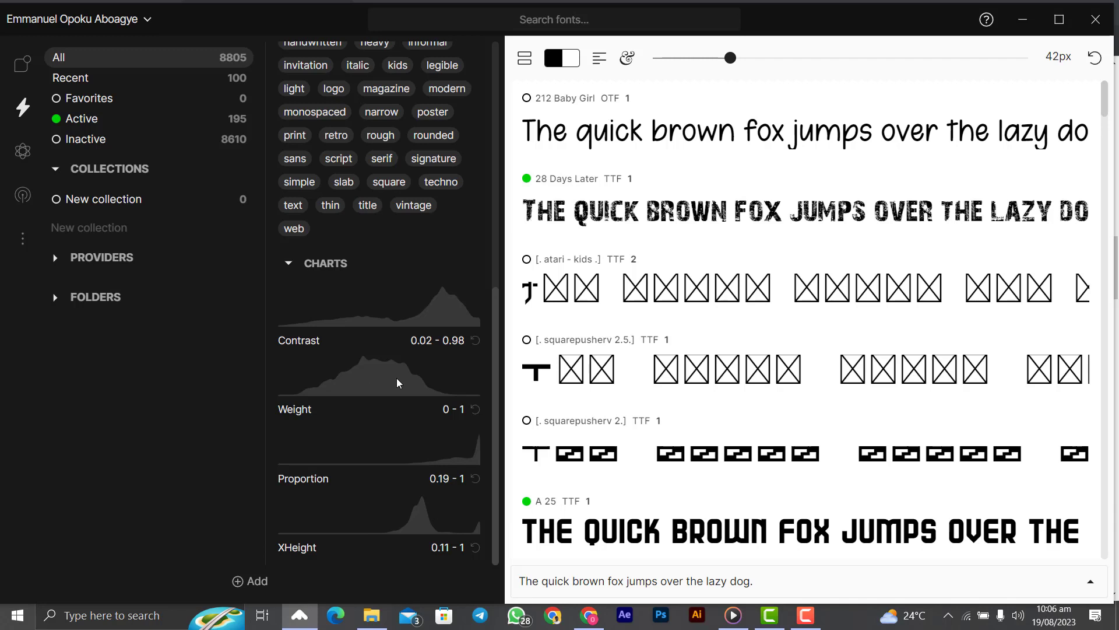
{"action": "mouse_move", "coordinate": [398, 384]}
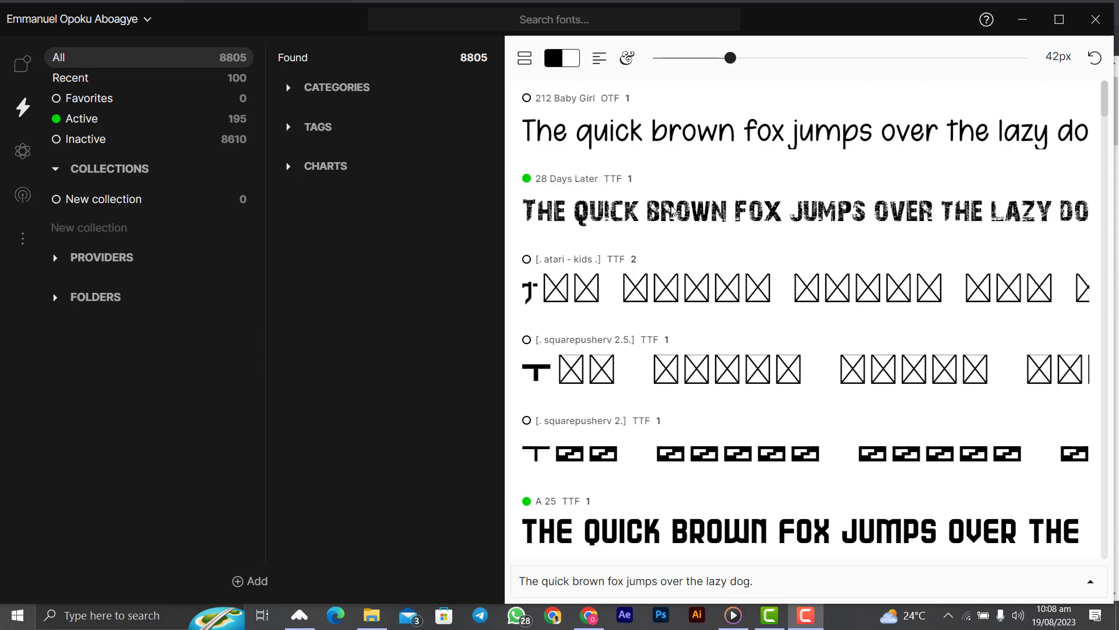
{"action": "mouse_move", "coordinate": [397, 91]}
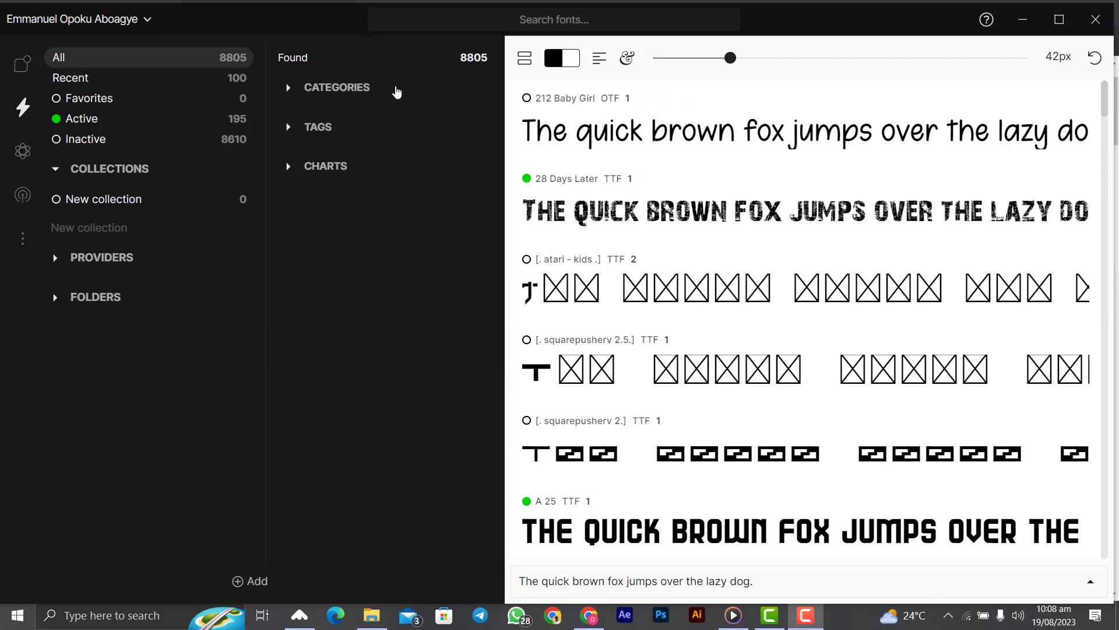
{"action": "mouse_move", "coordinate": [364, 170]}
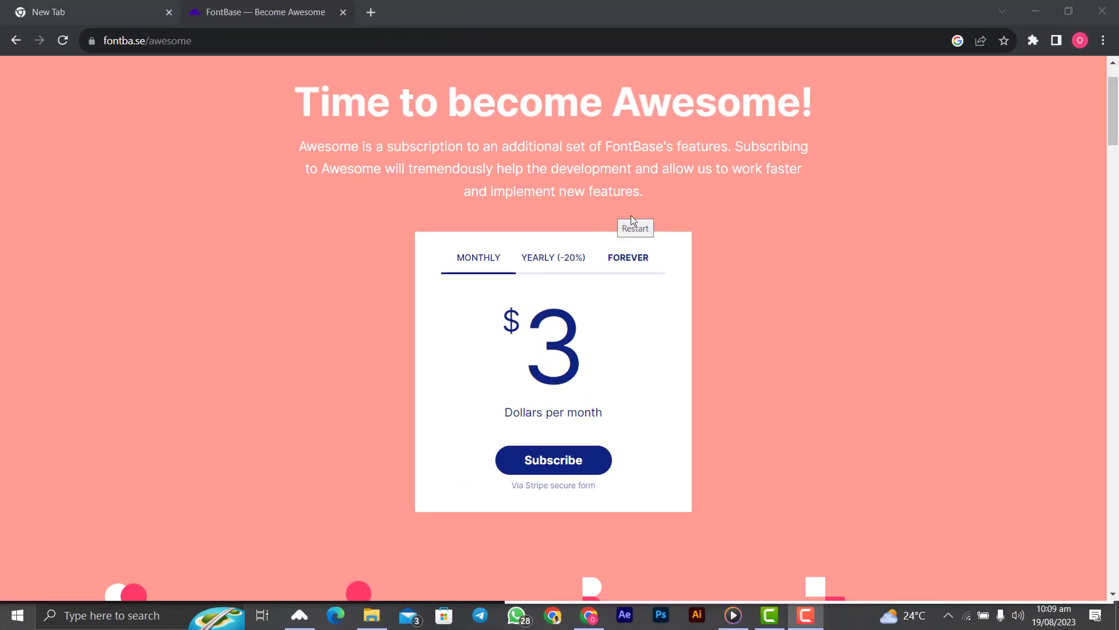
Step: View the yearly price, then the $180 forever lifetime price for FontBase Awesome
{"action": "left_click", "coordinate": [553, 258]}
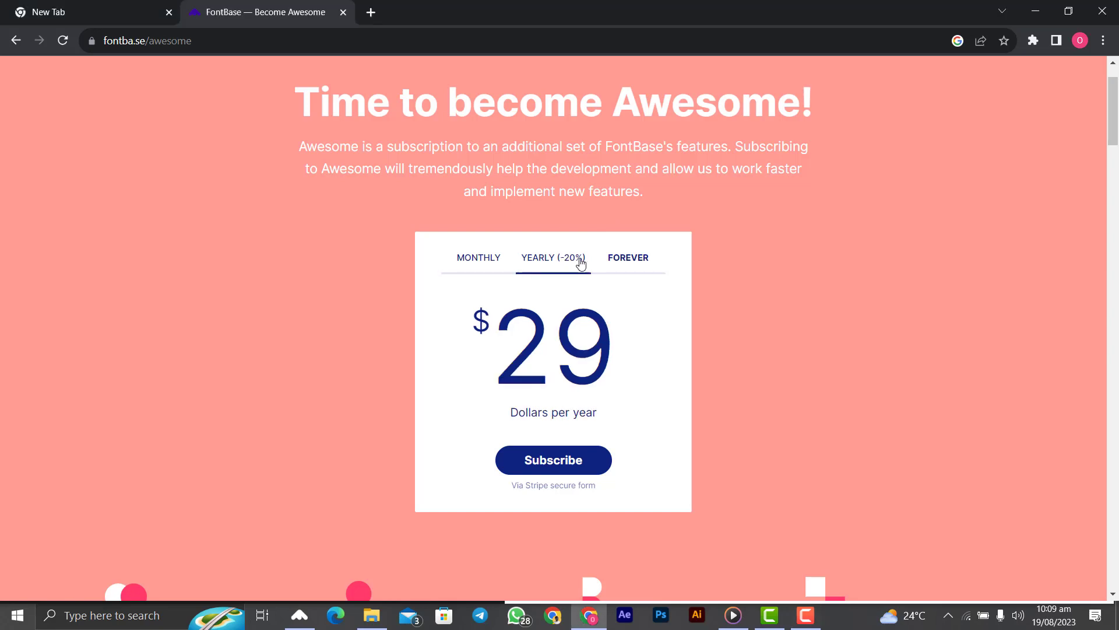
{"action": "mouse_move", "coordinate": [638, 306]}
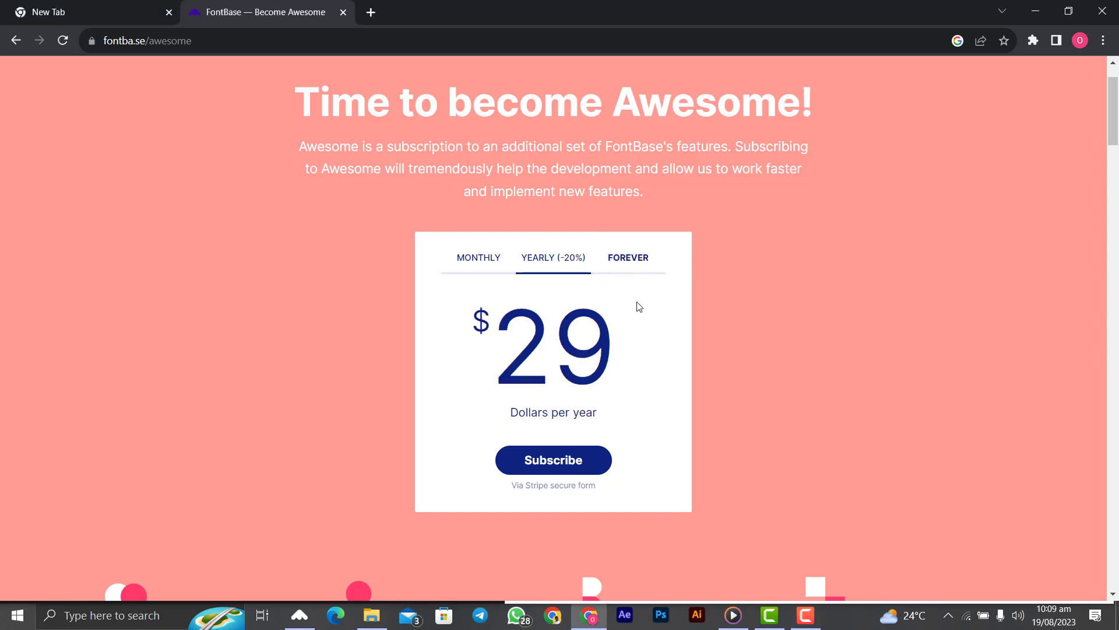
{"action": "left_click", "coordinate": [627, 258]}
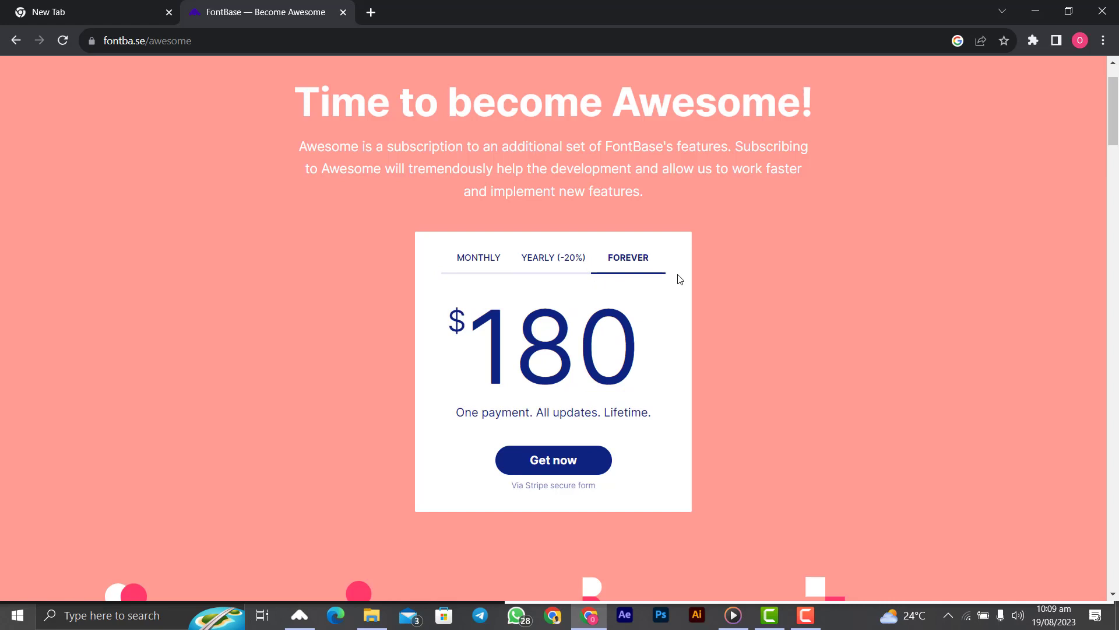
{"action": "mouse_move", "coordinate": [676, 295]}
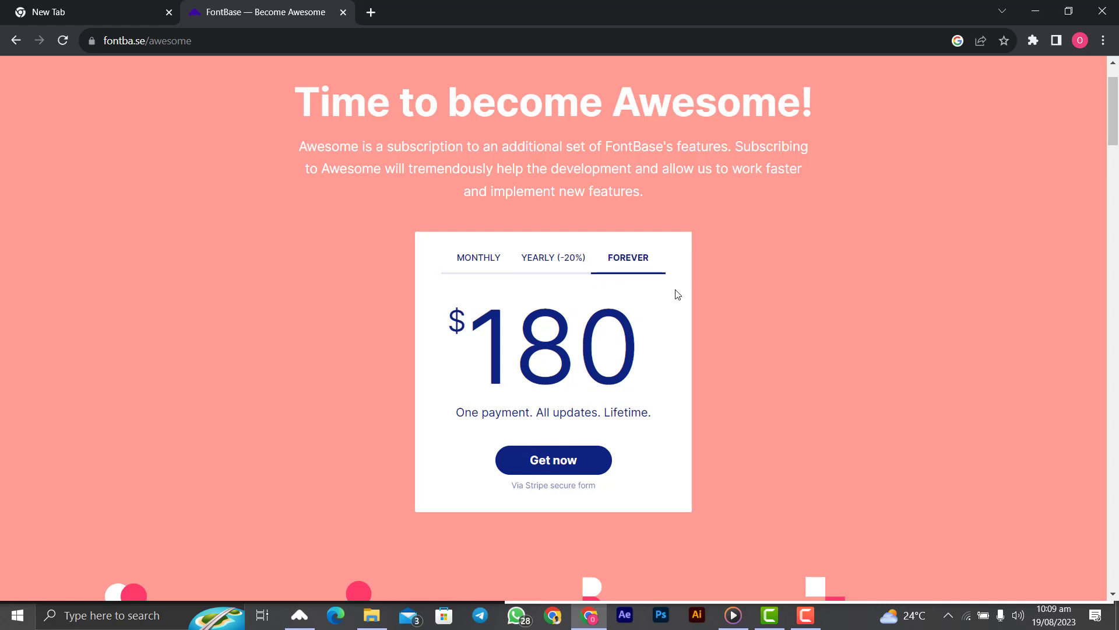